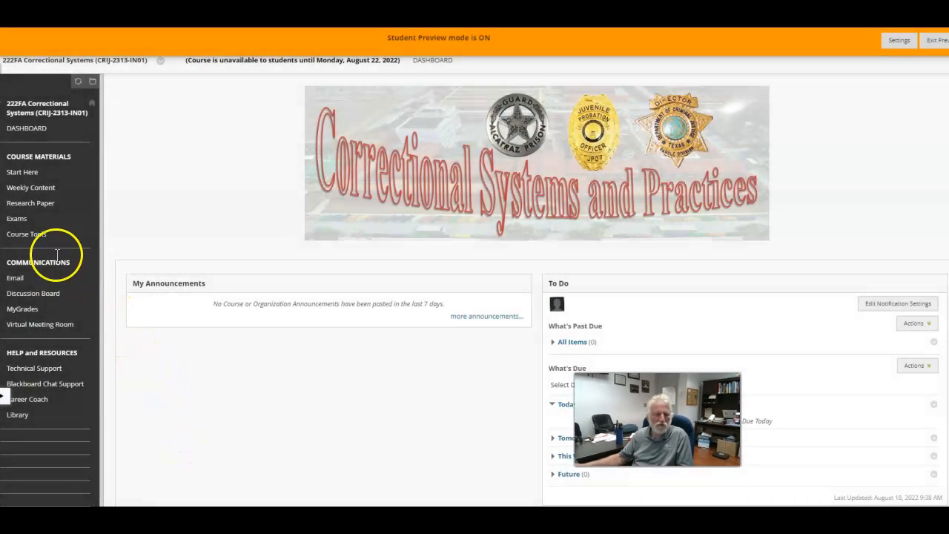
mouse_move(29, 187)
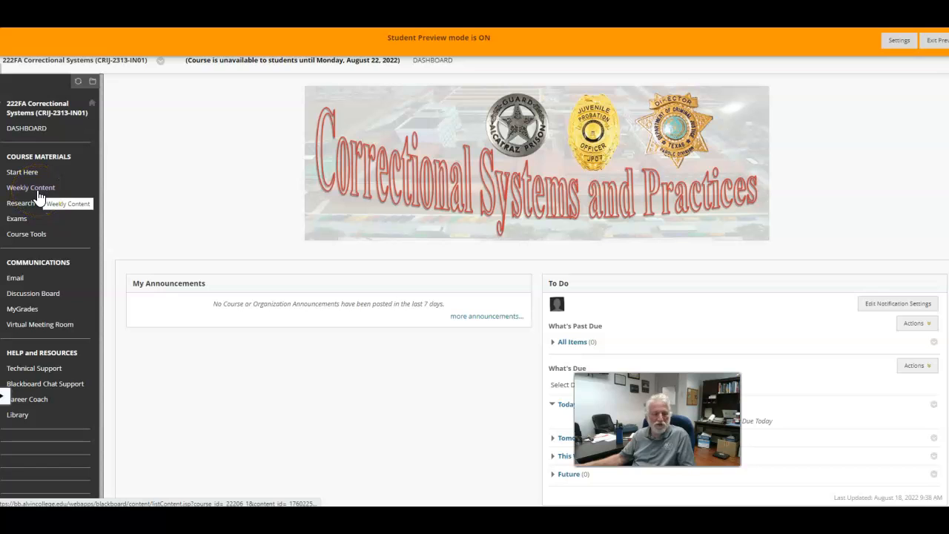
Go to the Weekly Content page from the Course Materials menu and view Week 1's tasks.
click(30, 187)
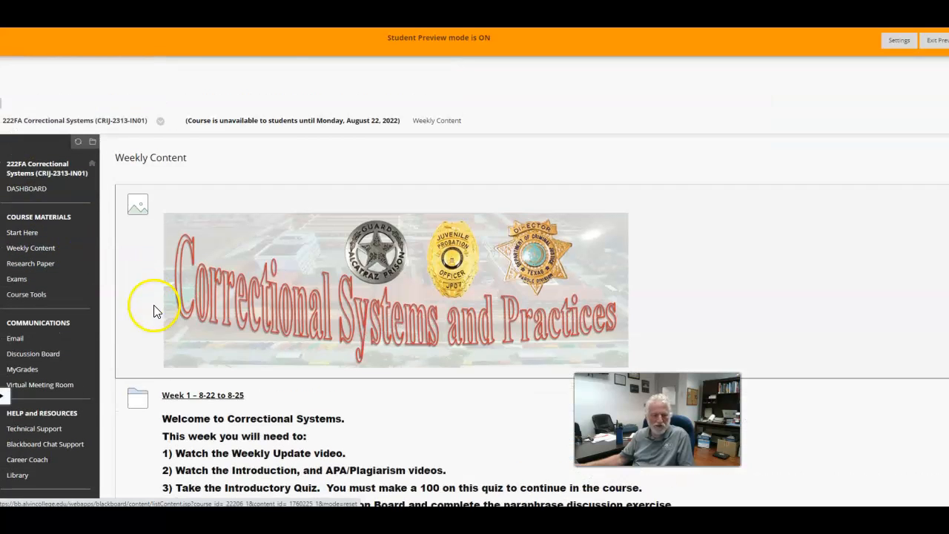
scroll(down, 3)
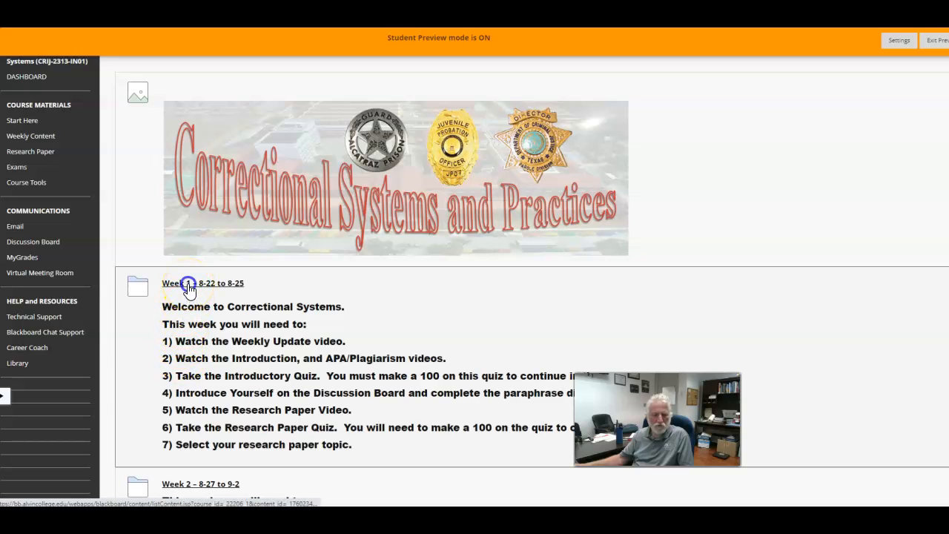
Open the 'Week 1 – 8-22 to 8-25' folder and scroll to This Week at a Glance.
click(201, 282)
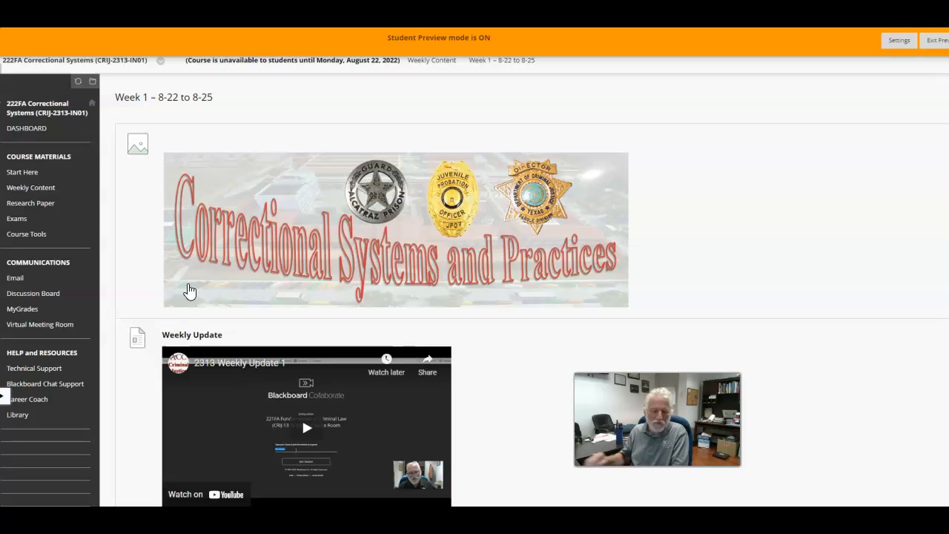
mouse_move(147, 317)
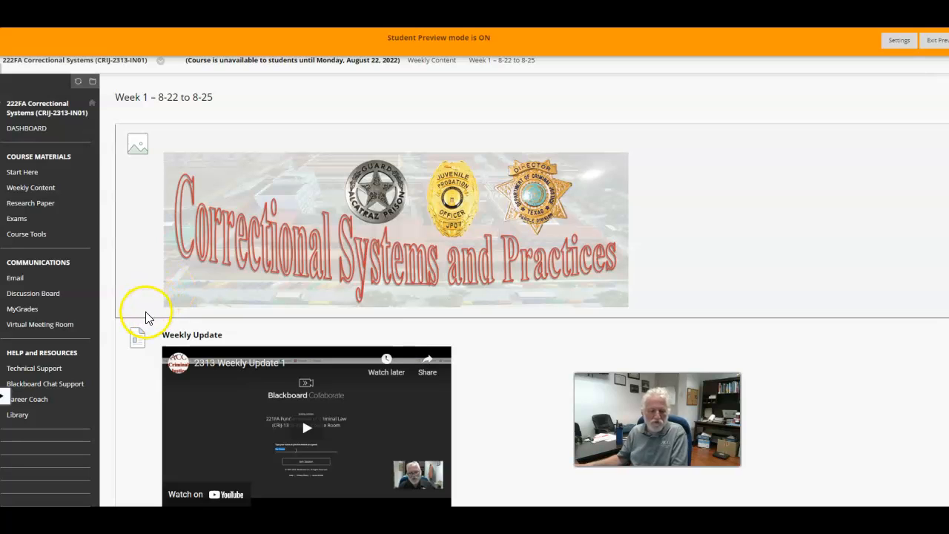
scroll(down, 3)
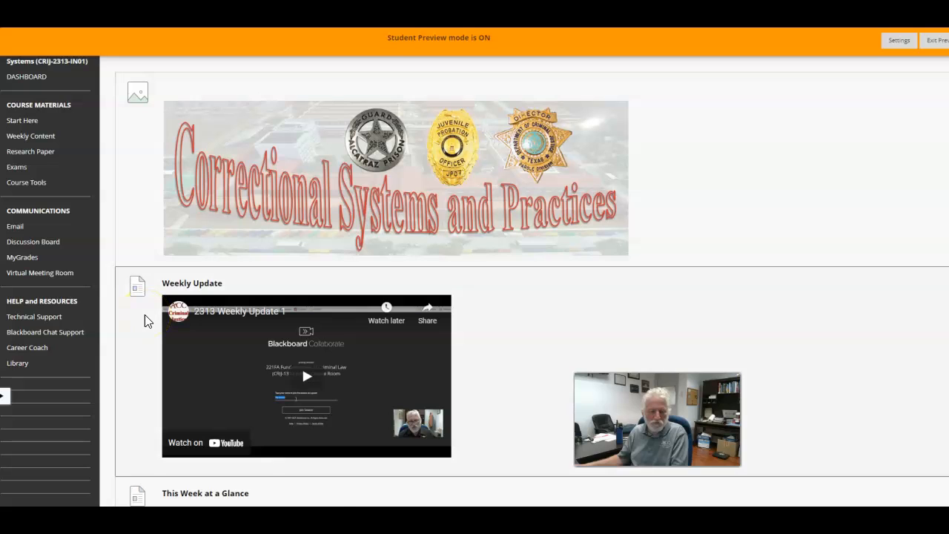
scroll(down, 3)
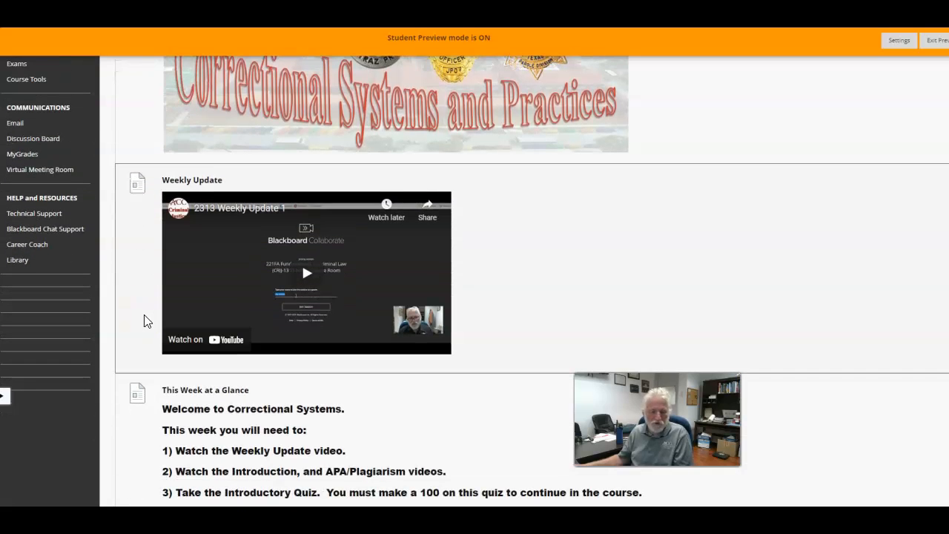
scroll(down, 3)
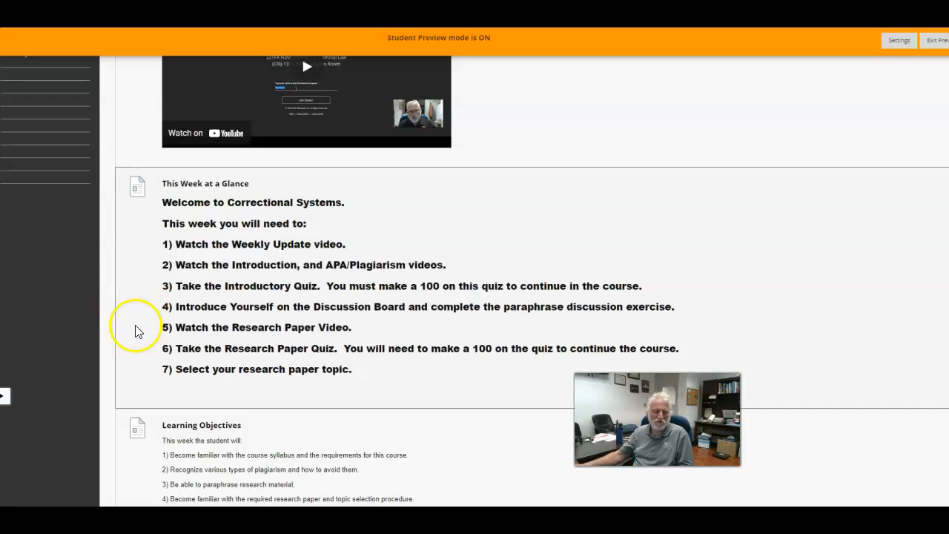
scroll(down, 3)
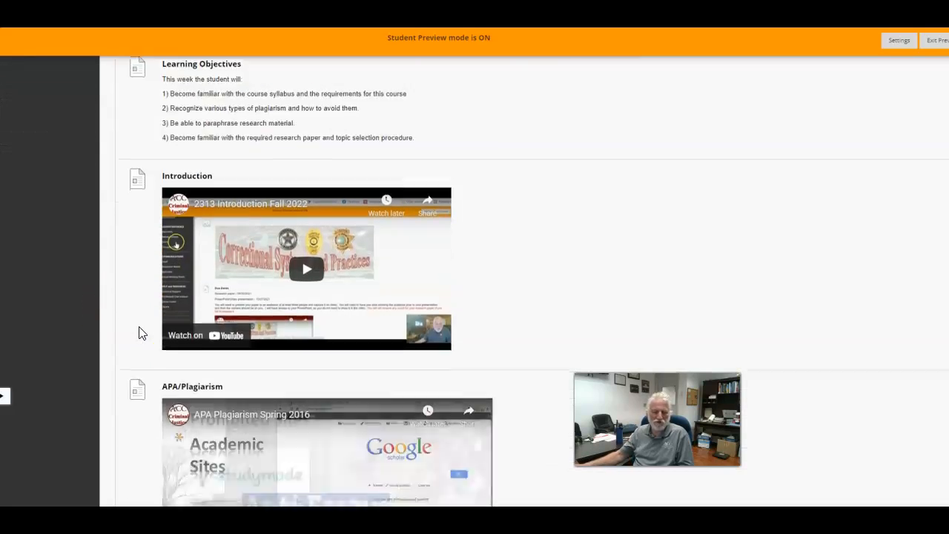
scroll(up, 3)
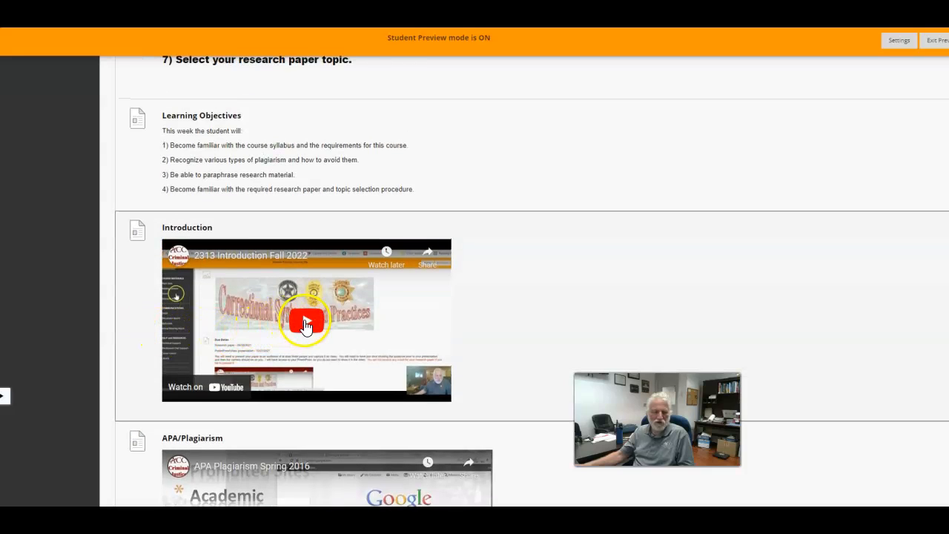
mouse_move(111, 324)
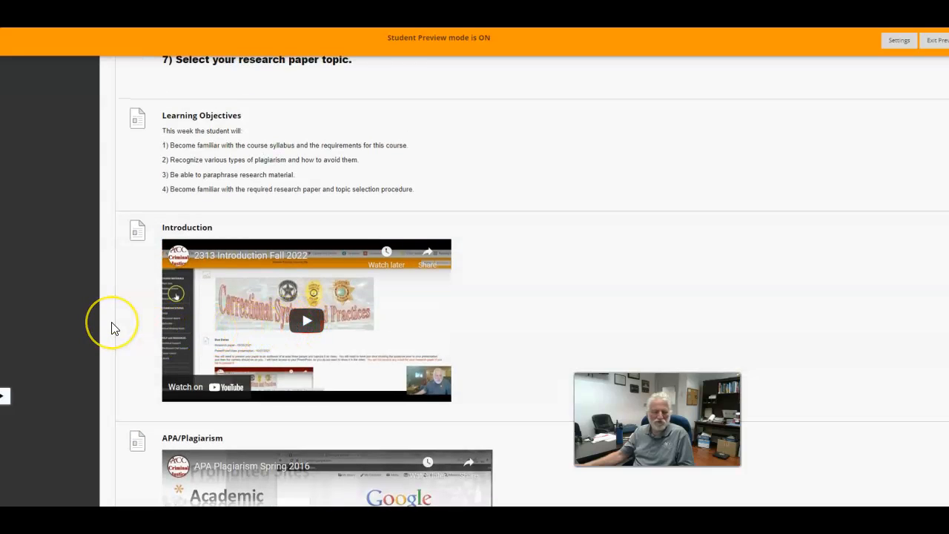
scroll(down, 3)
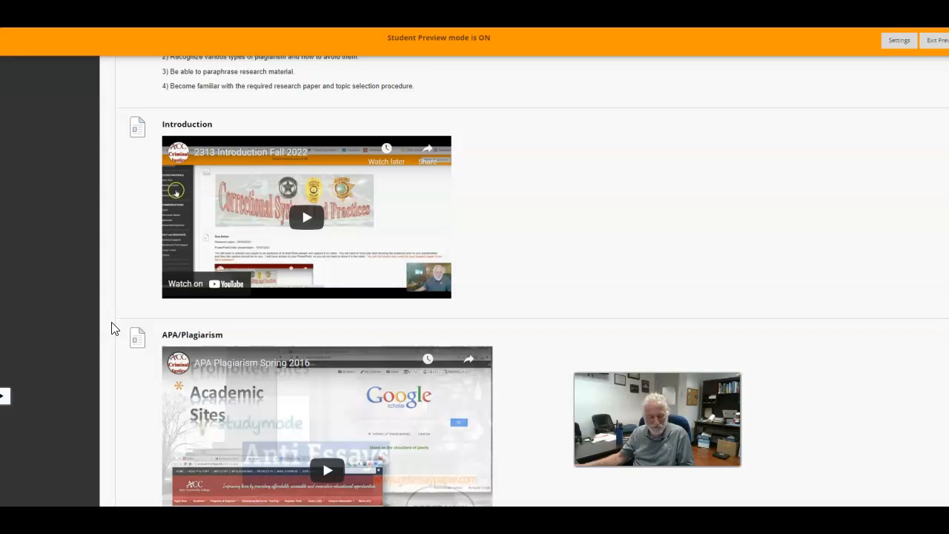
scroll(down, 3)
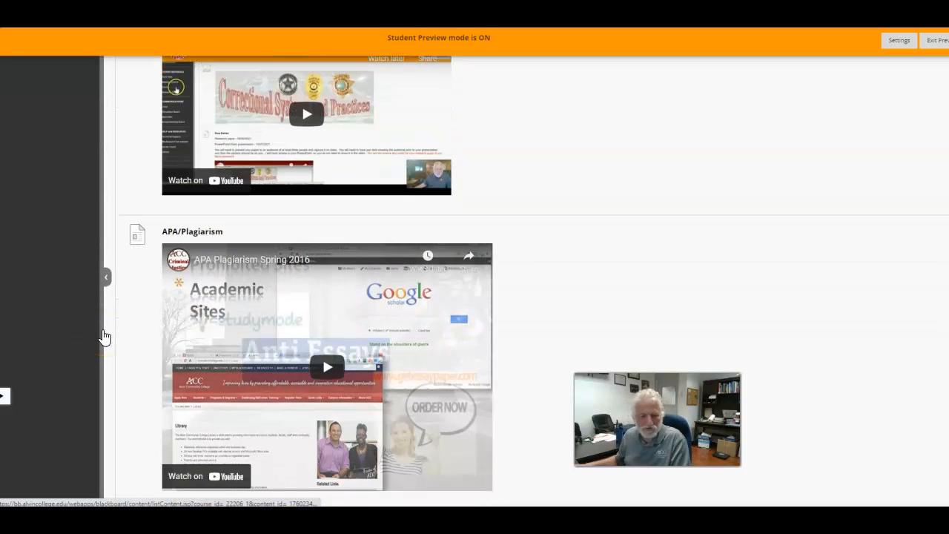
scroll(down, 3)
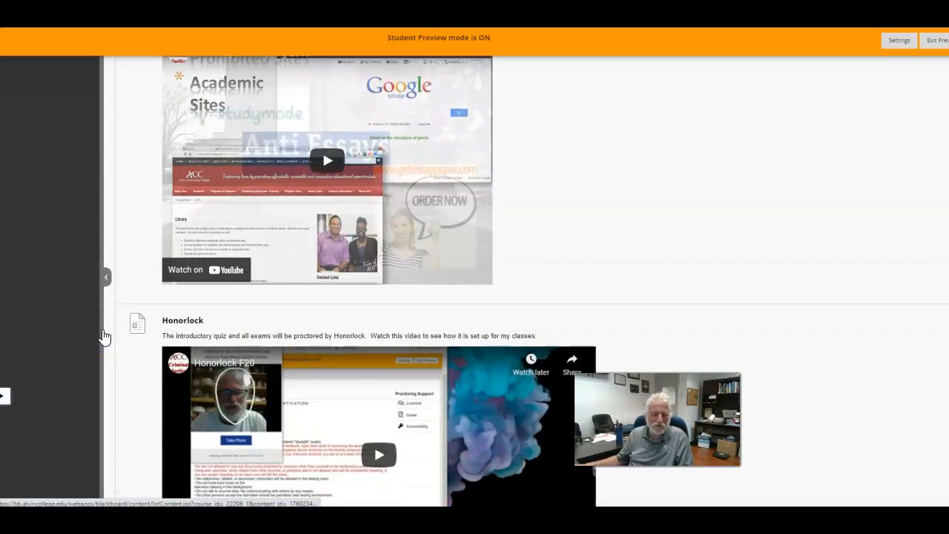
scroll(down, 3)
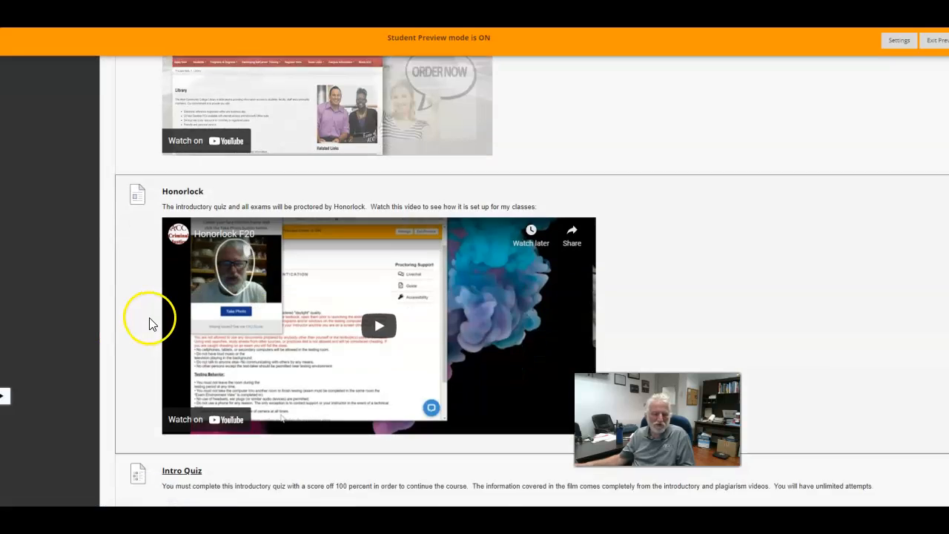
scroll(down, 3)
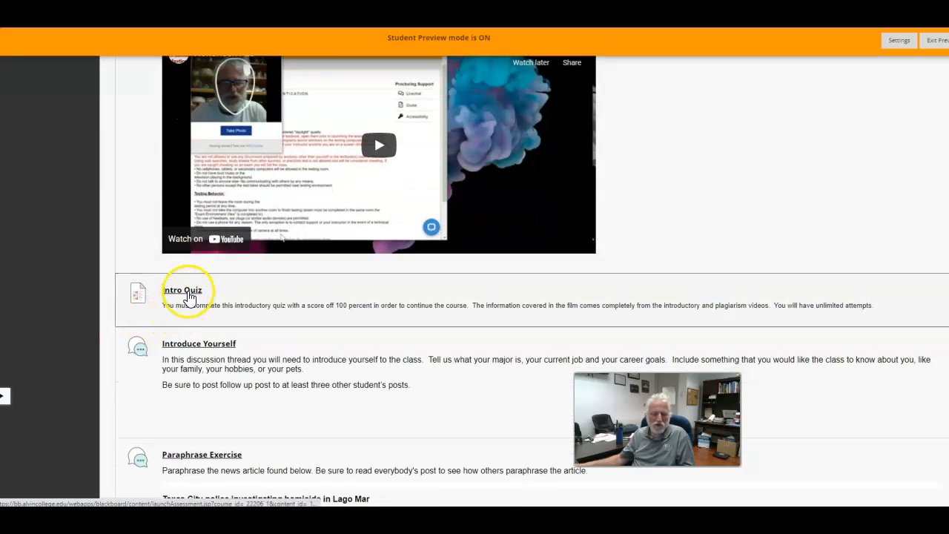
mouse_move(138, 352)
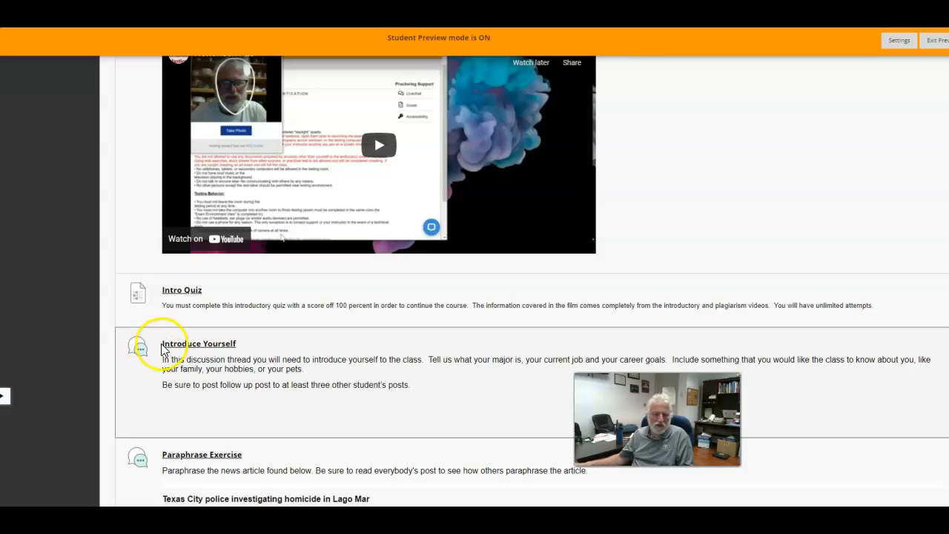
scroll(down, 3)
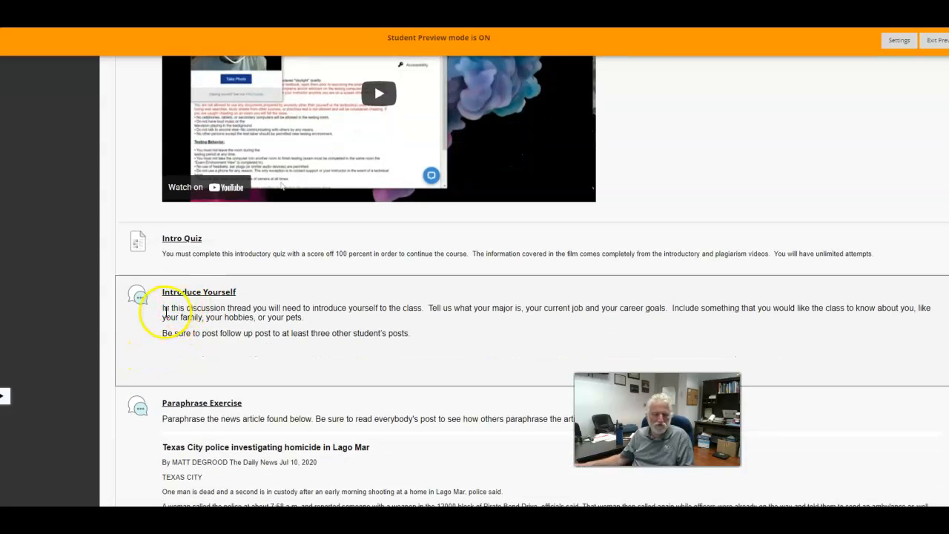
mouse_move(116, 360)
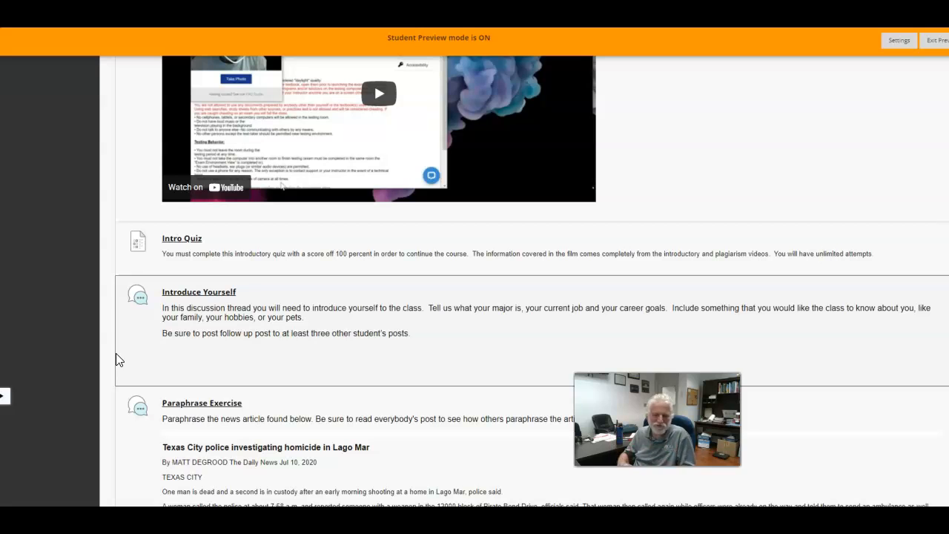
mouse_move(97, 368)
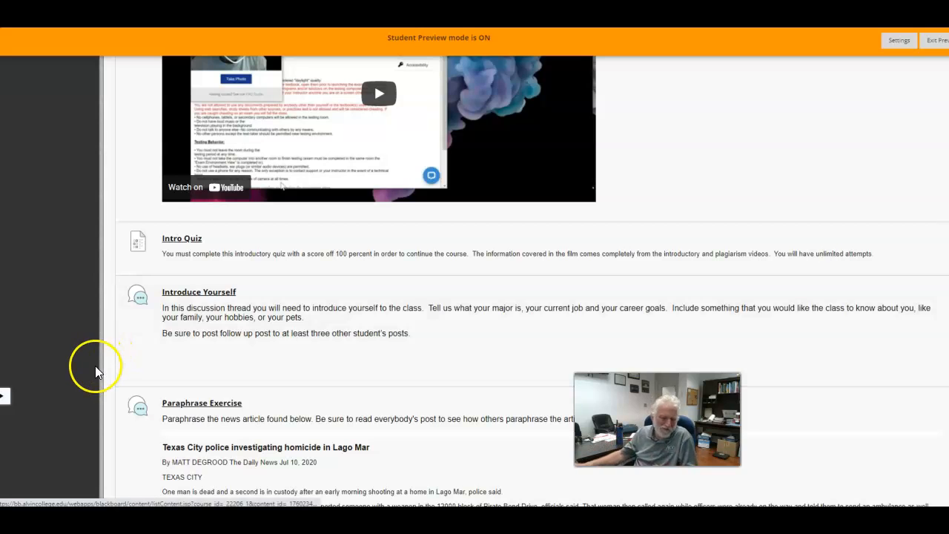
scroll(down, 3)
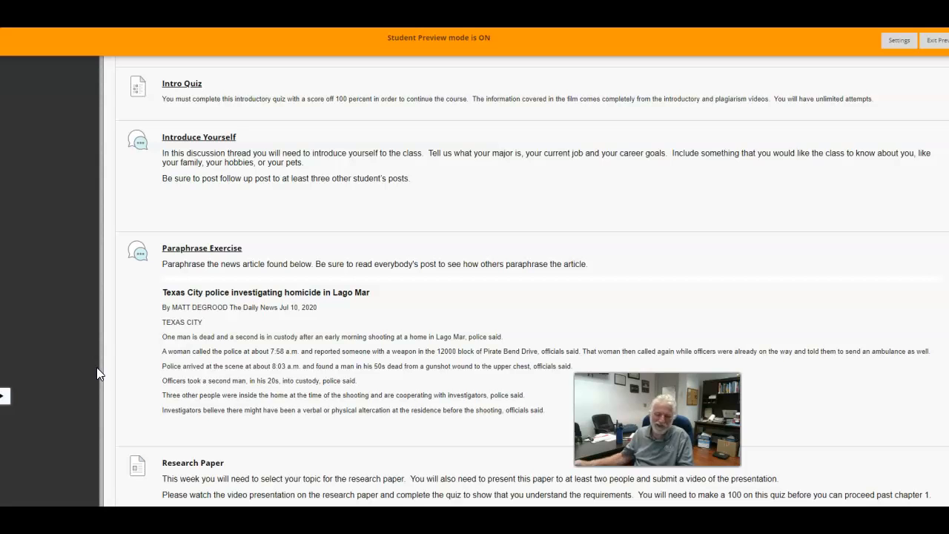
scroll(down, 3)
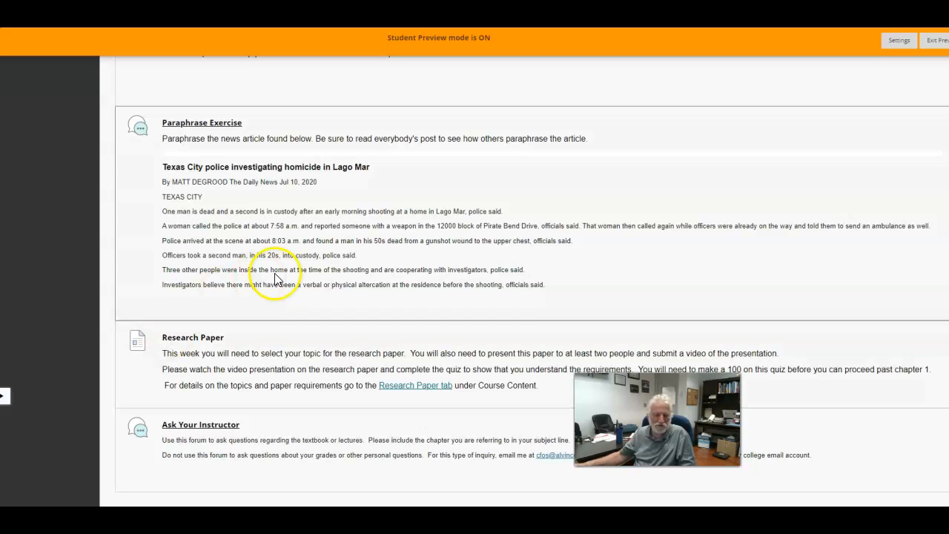
mouse_move(353, 454)
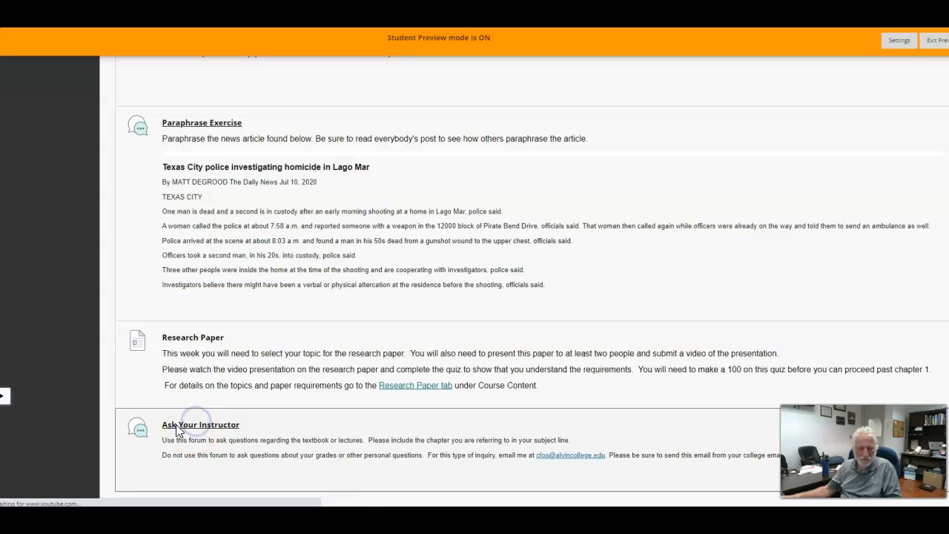
Open the Ask Your Instructor forum from Week 1 and choose Subscribe.
click(200, 424)
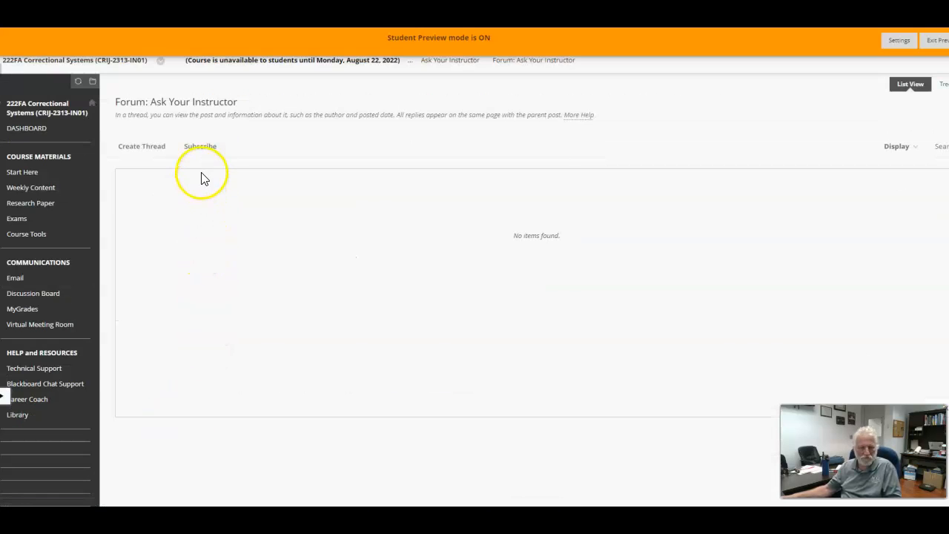
click(198, 145)
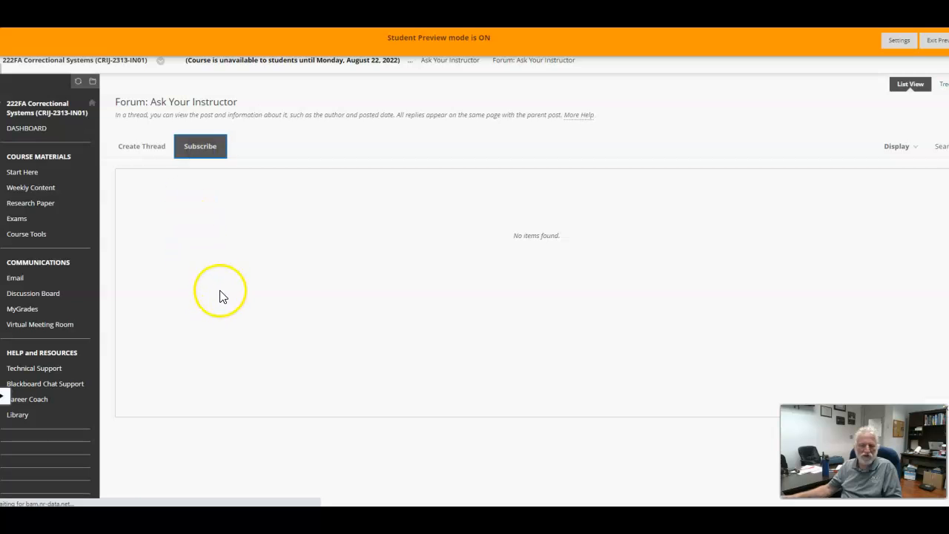
Confirm the forum subscription and return to the Week 1 page at the Research Paper item.
click(199, 146)
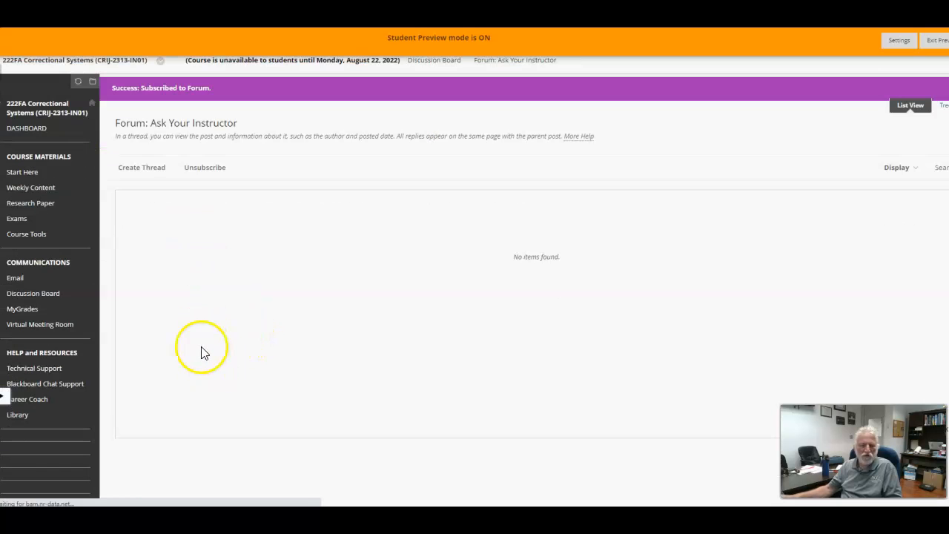
mouse_move(475, 186)
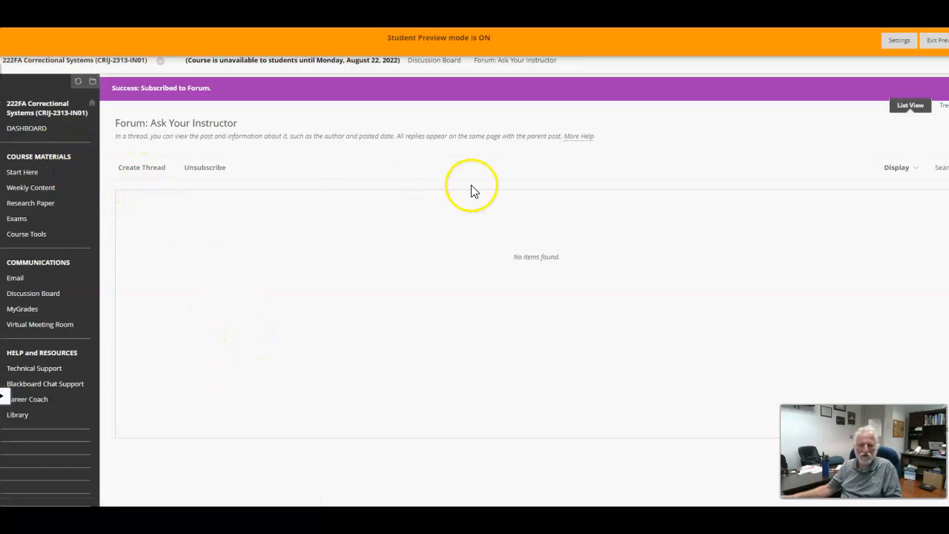
mouse_move(620, 235)
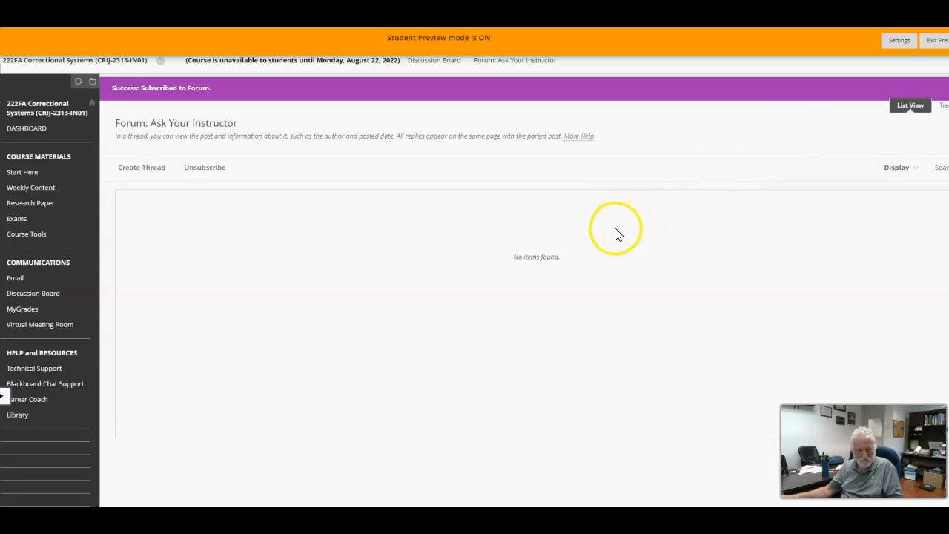
mouse_move(581, 268)
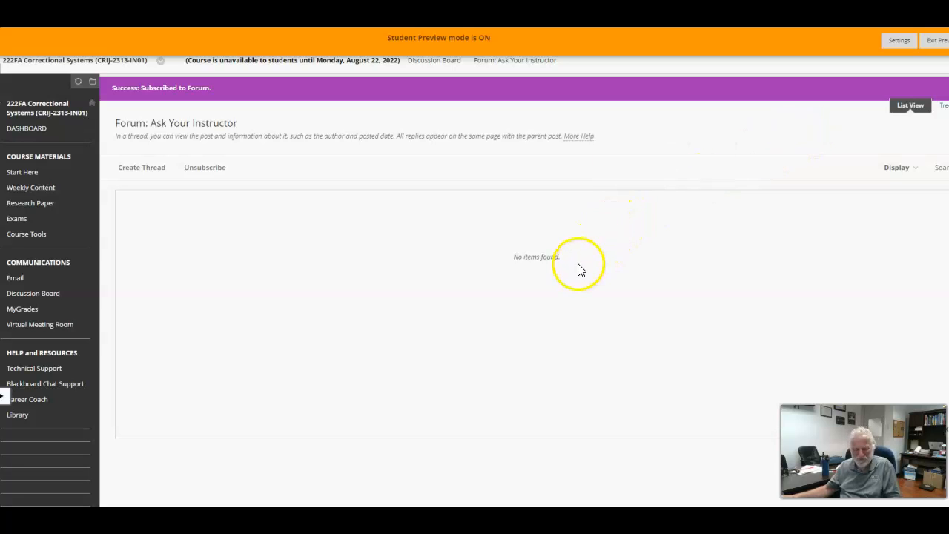
mouse_move(566, 280)
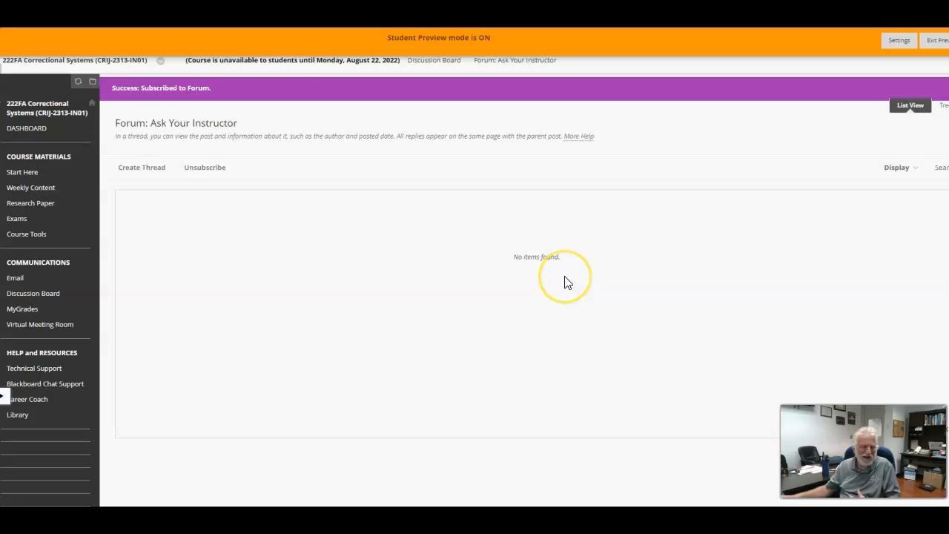
mouse_move(565, 280)
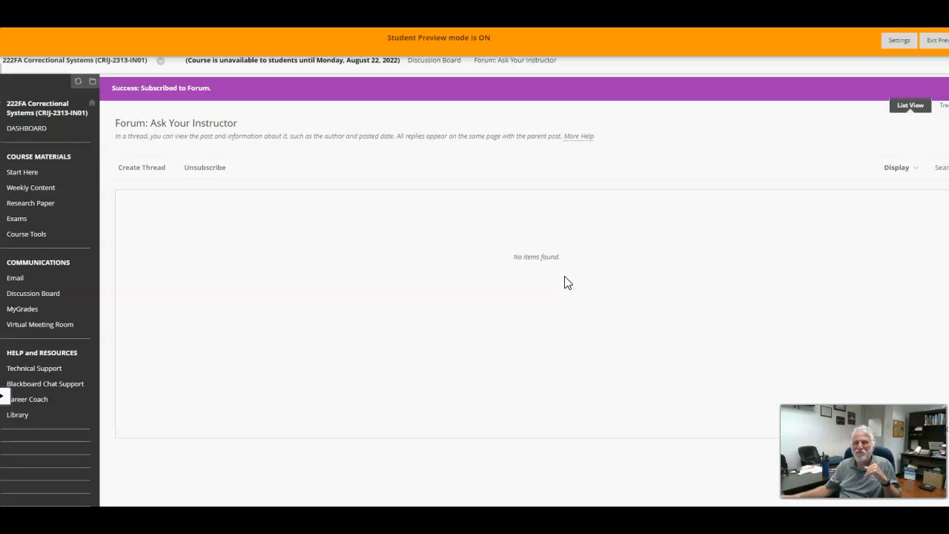
click(546, 289)
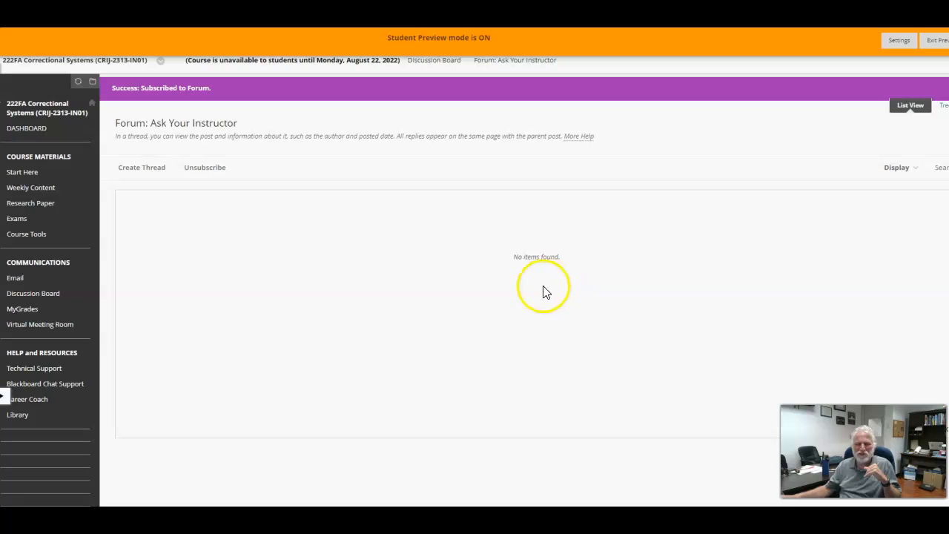
mouse_move(264, 41)
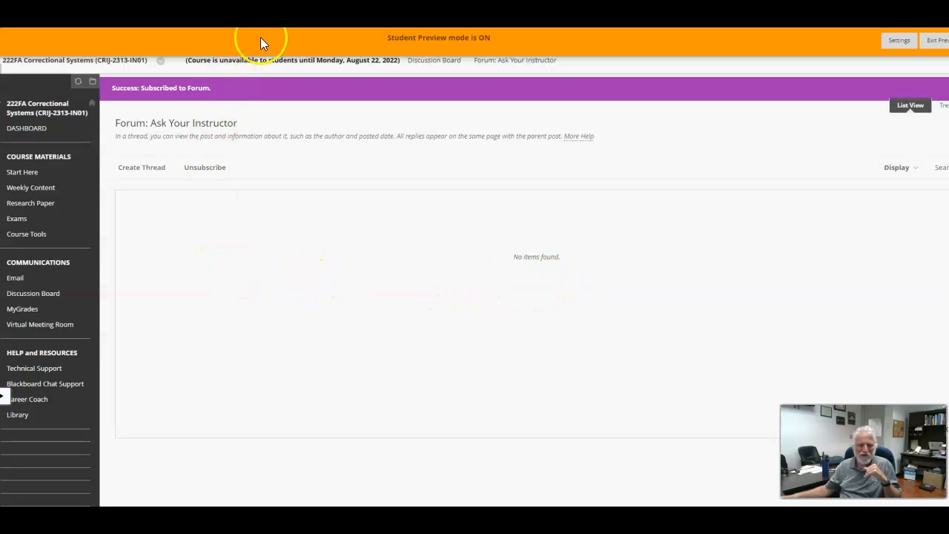
mouse_move(250, 245)
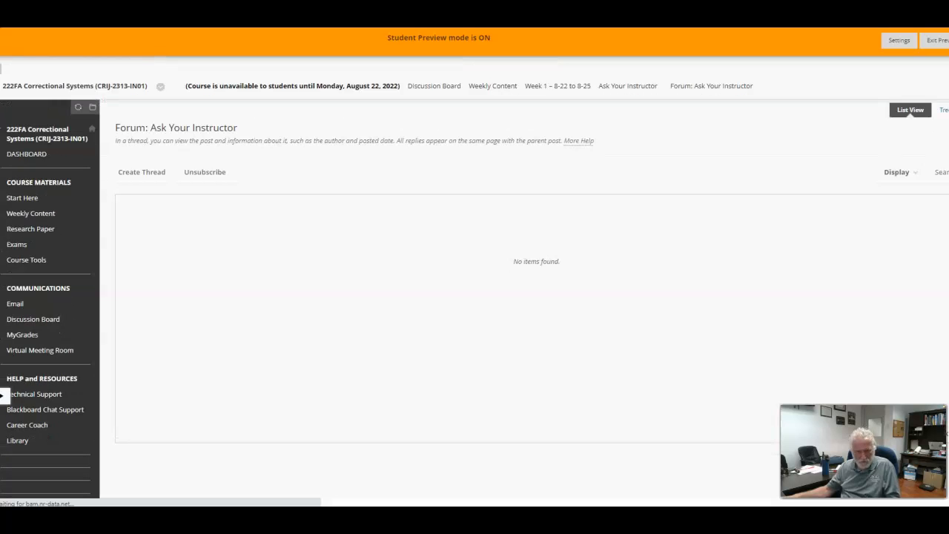
scroll(down, 3)
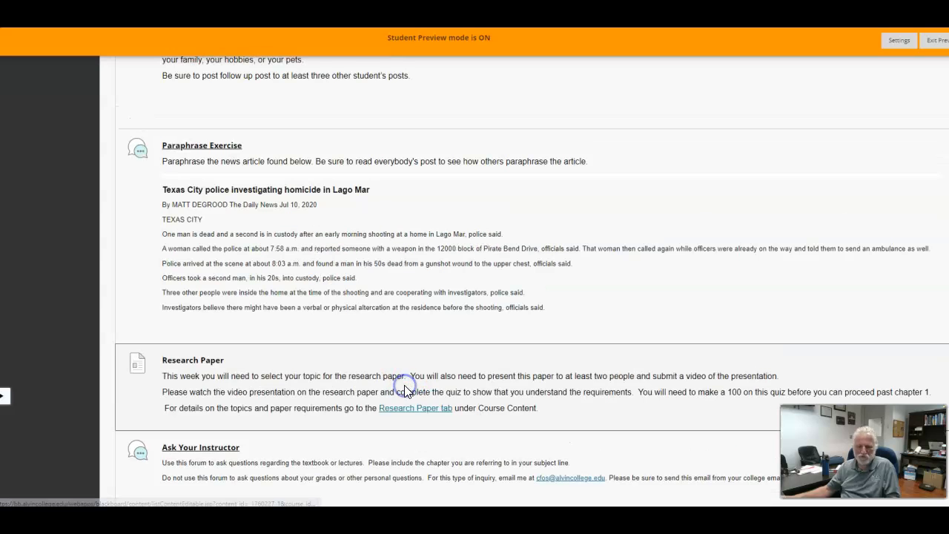
Open the Research Paper page and briefly play then pause its embedded YouTube video.
click(416, 408)
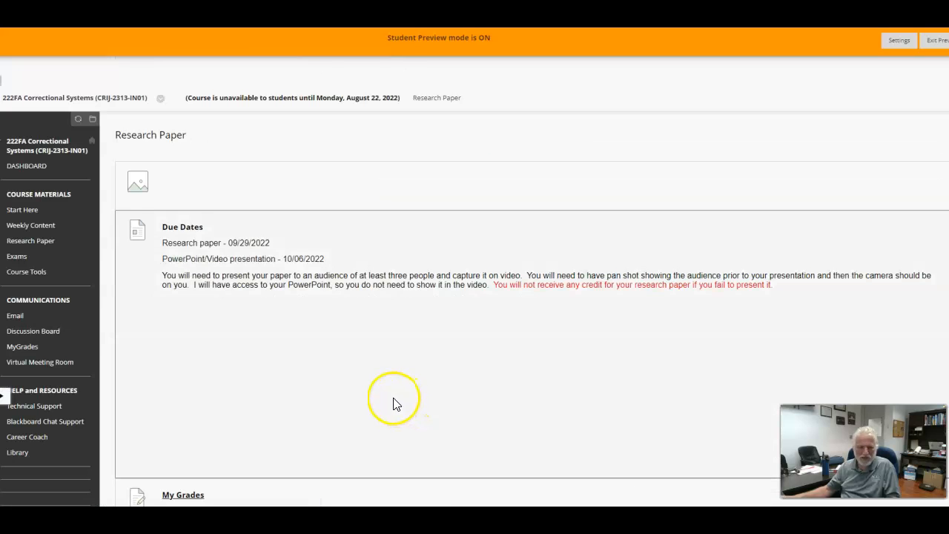
scroll(down, 3)
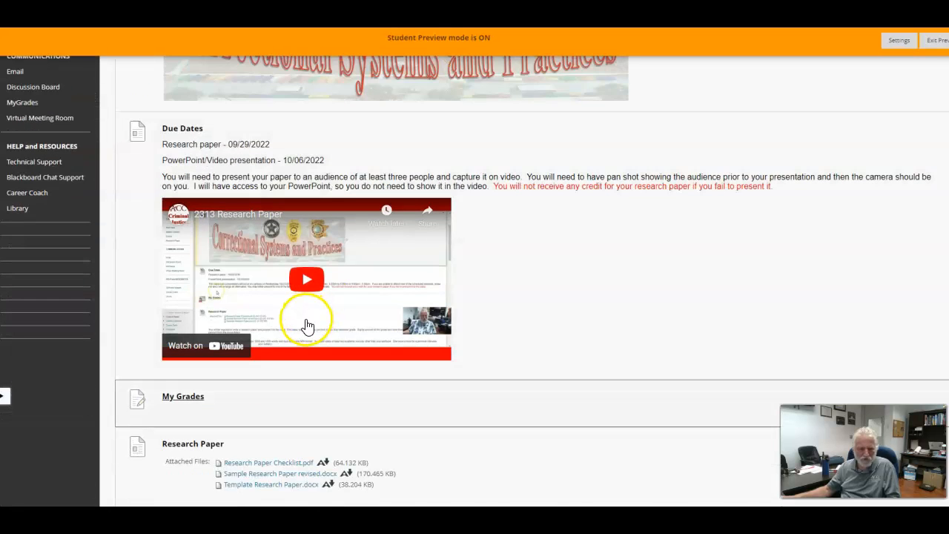
click(306, 279)
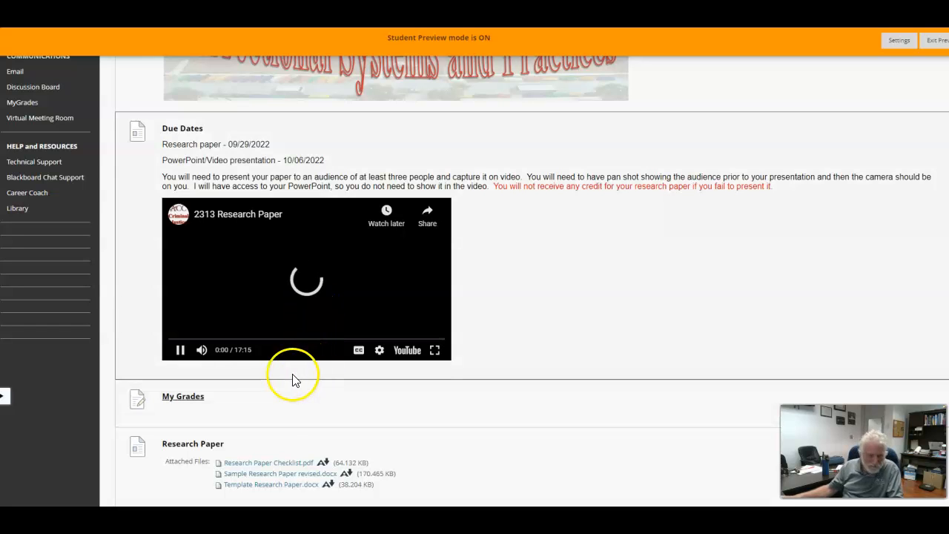
click(179, 350)
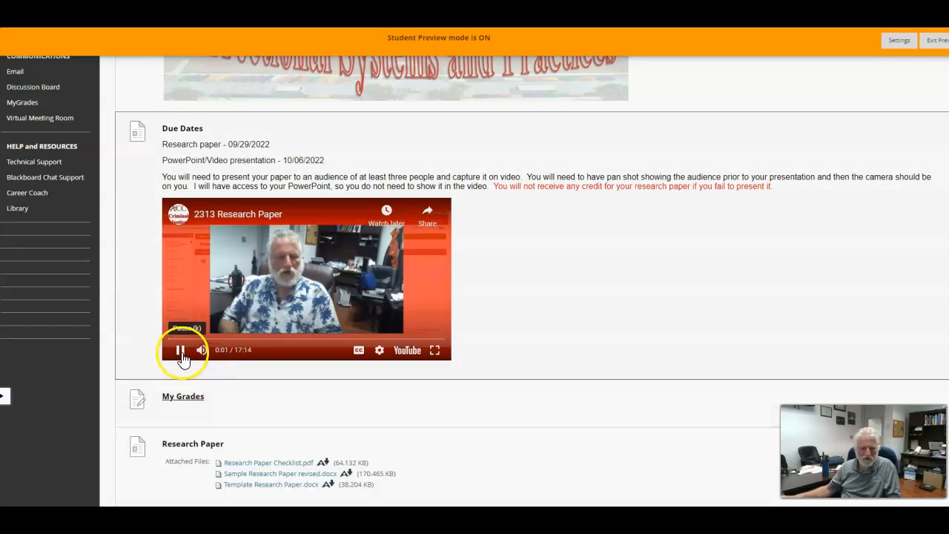
Scroll through the Research Paper page's attached files and requirements.
scroll(down, 3)
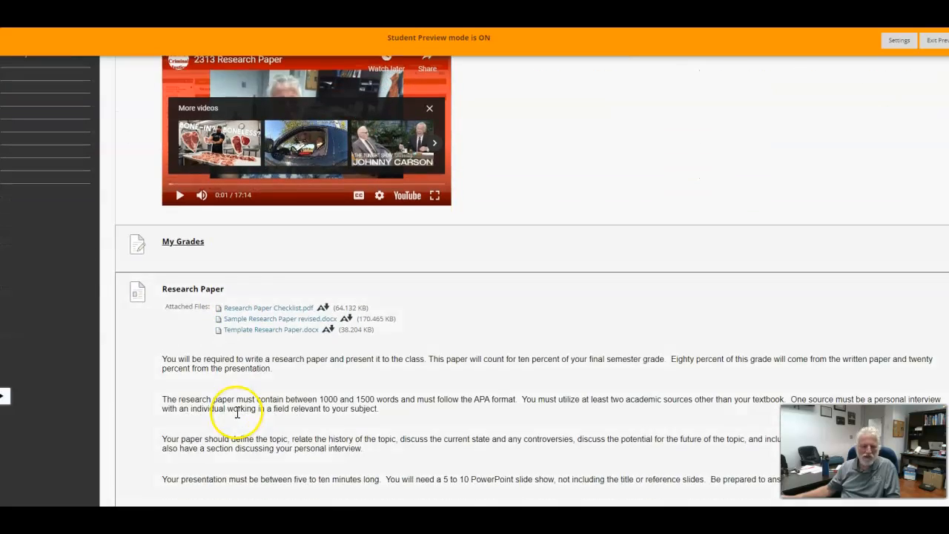
scroll(down, 3)
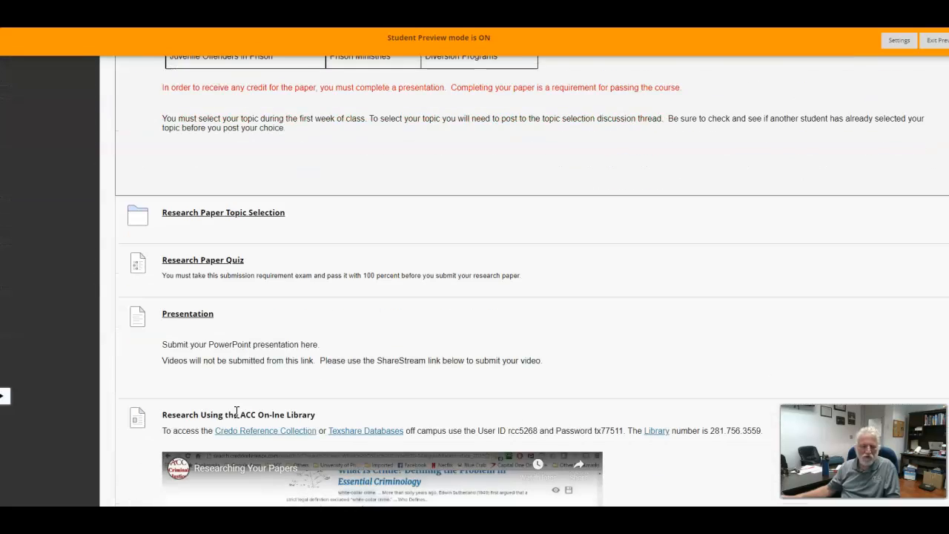
mouse_move(344, 360)
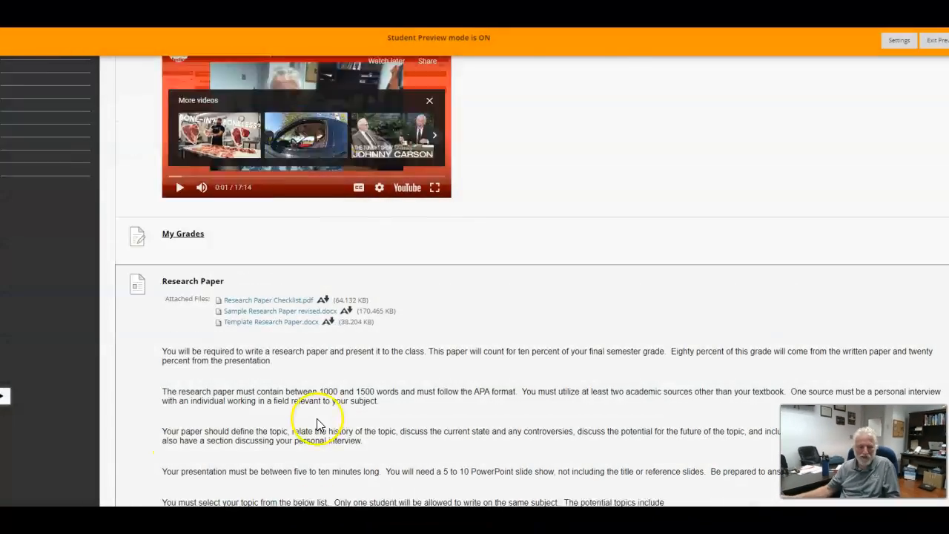
scroll(up, 3)
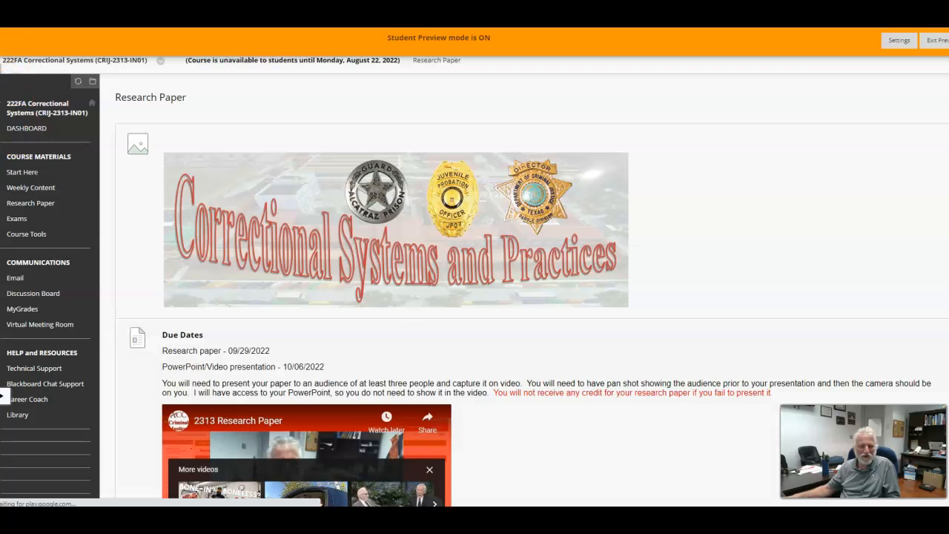
Scroll through the remaining Week 1 items, then use Exit Preview in the Student Preview banner.
click(29, 187)
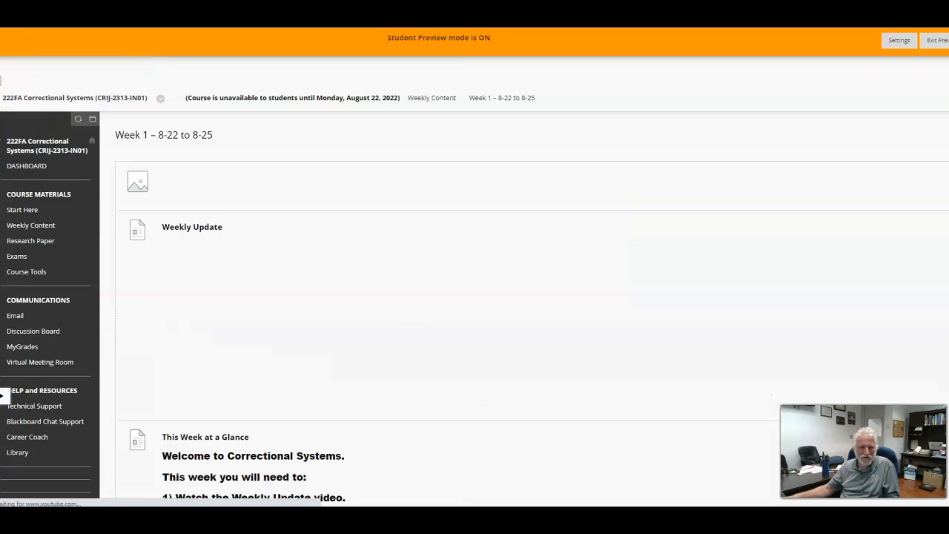
scroll(down, 3)
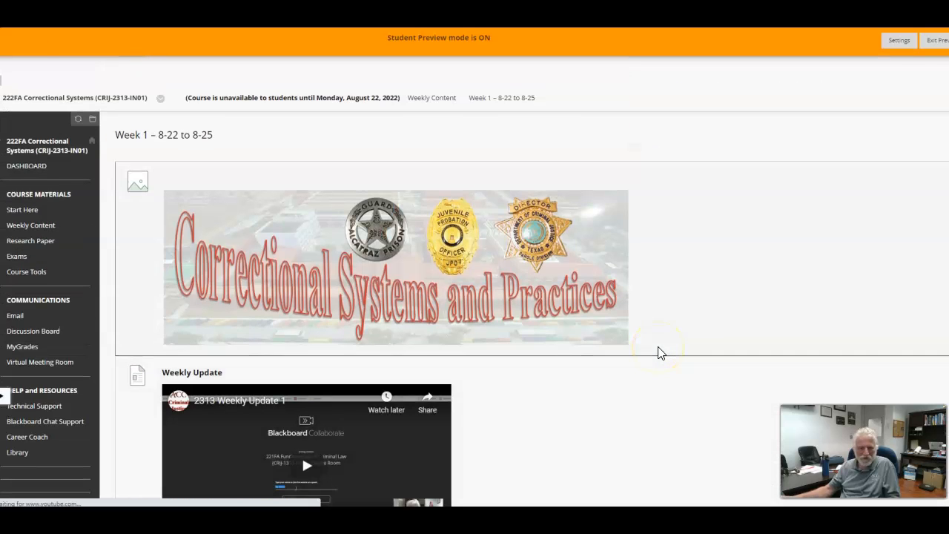
scroll(down, 3)
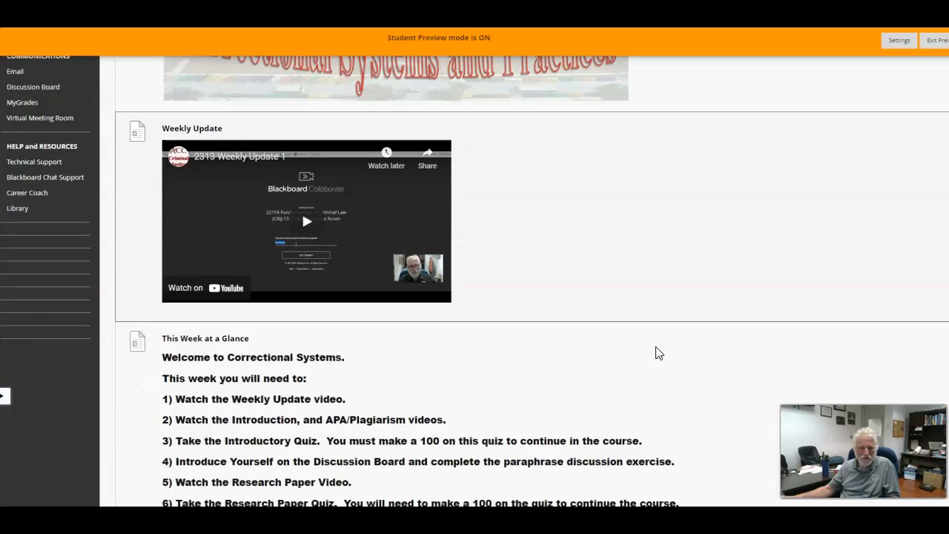
scroll(down, 3)
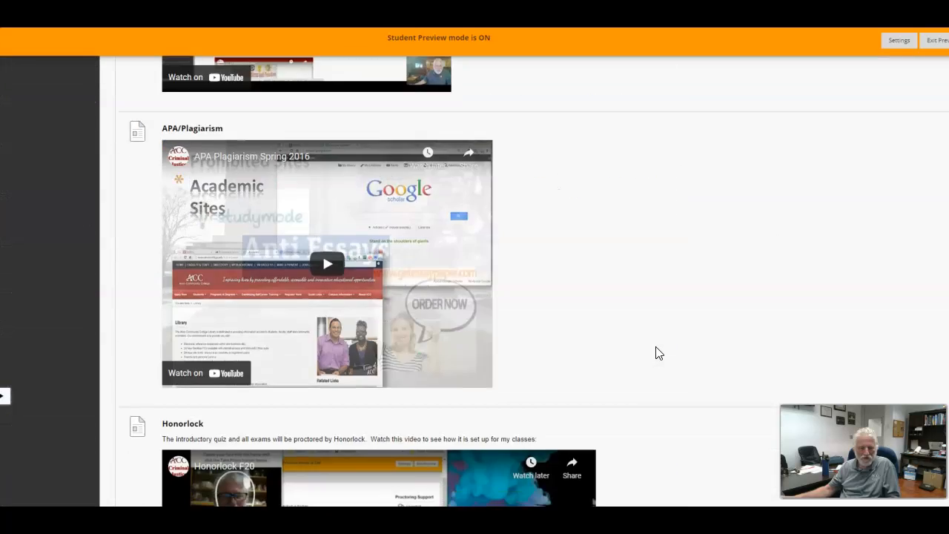
scroll(down, 3)
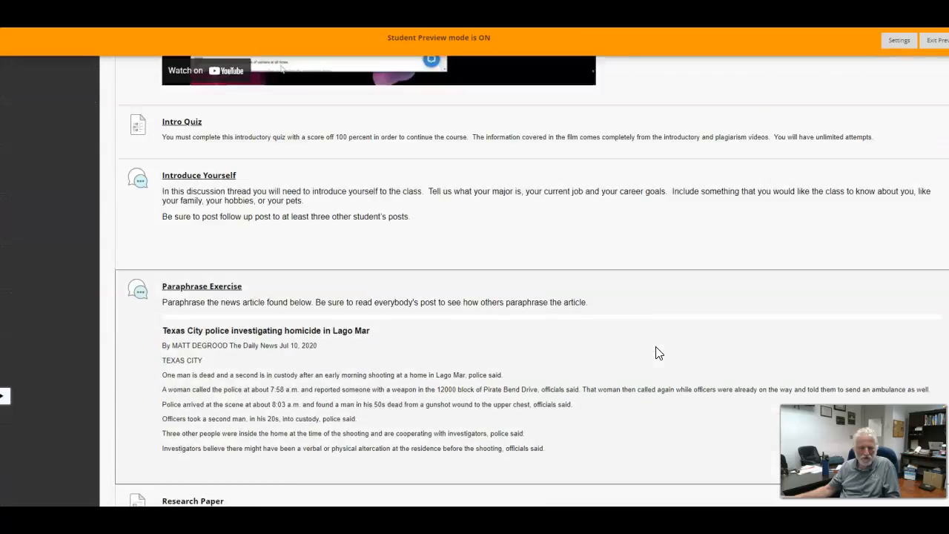
scroll(up, 3)
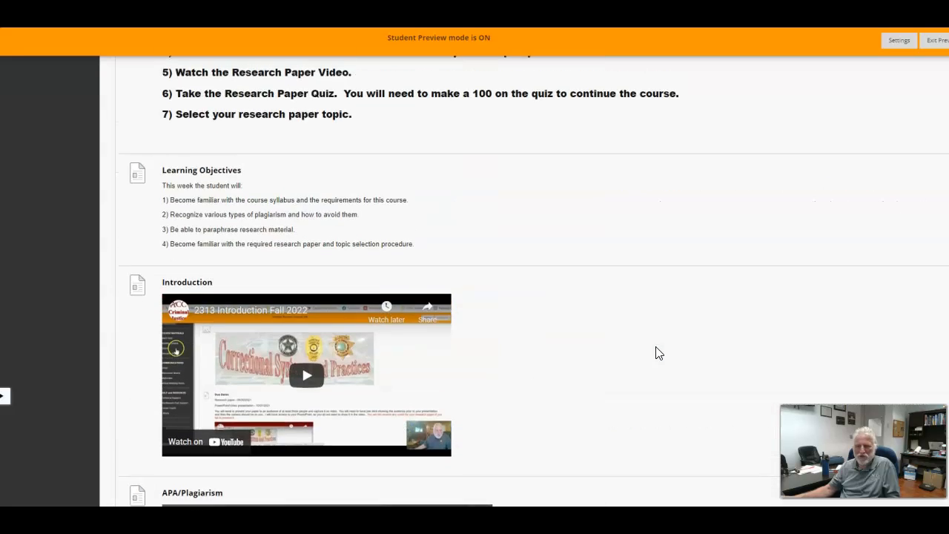
scroll(up, 3)
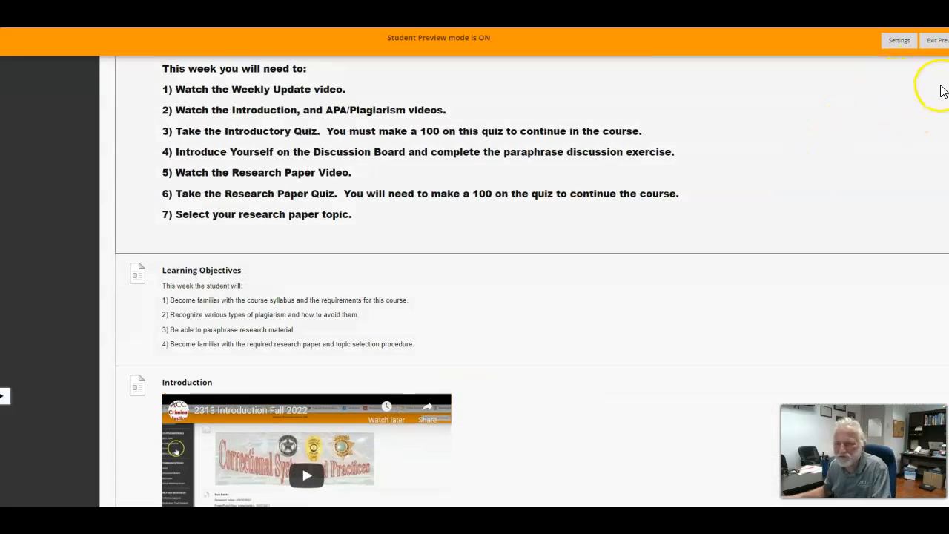
click(937, 40)
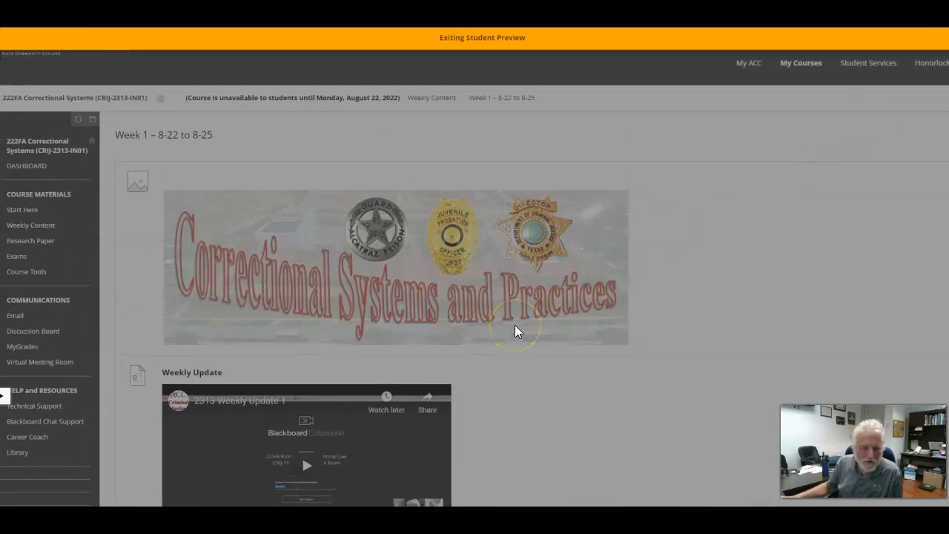
mouse_move(497, 340)
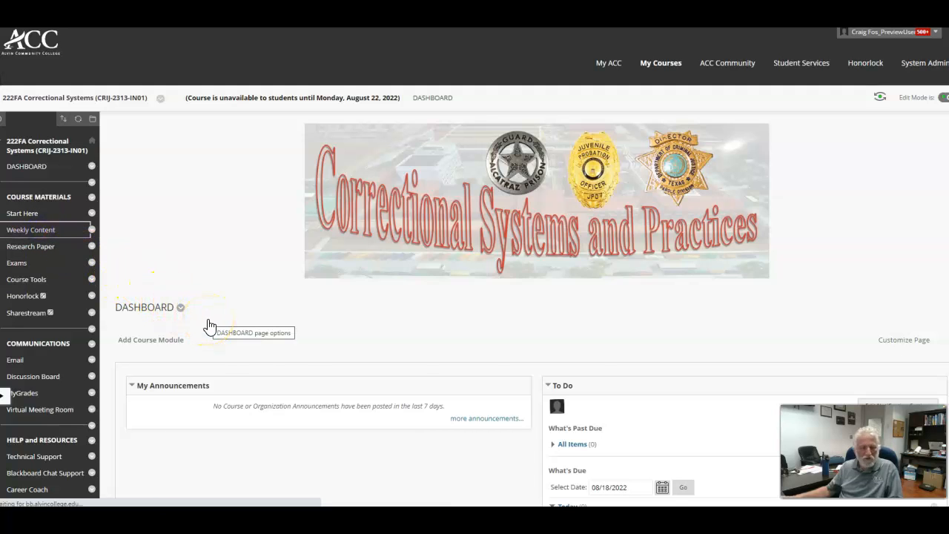
In instructor view, open Weekly Content and the Week 1 – 8-22 to 8-25 folder.
click(29, 228)
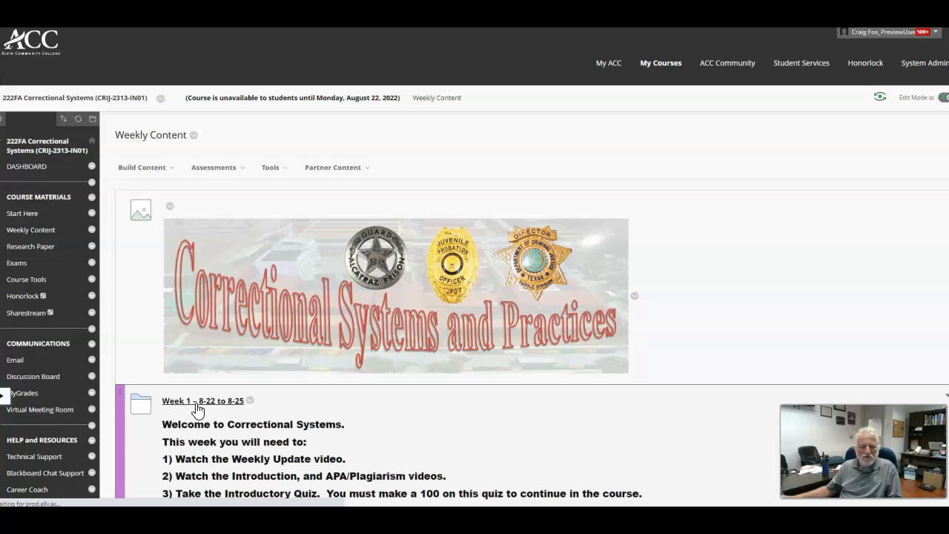
click(202, 401)
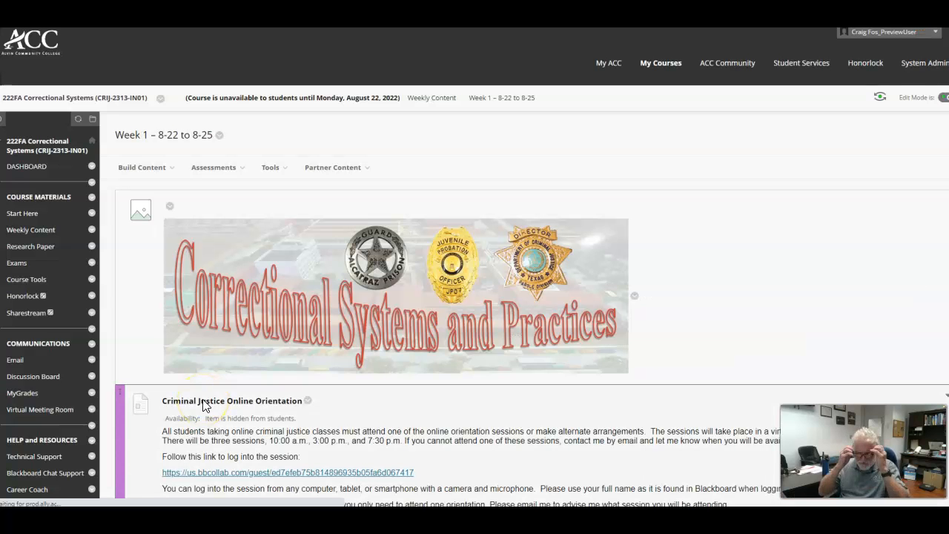
Follow the Criminal Justice Online Orientation's us.bbcollab.com guest session link.
scroll(down, 3)
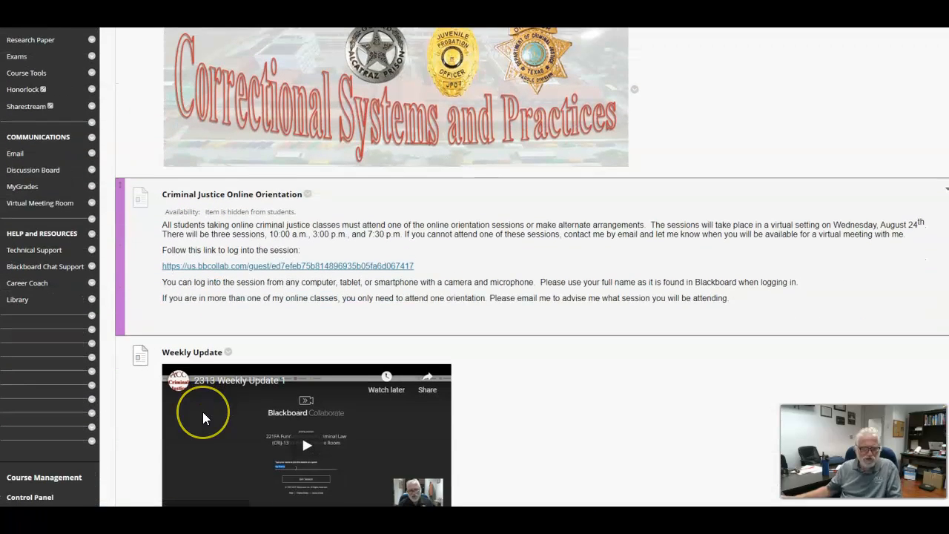
mouse_move(208, 418)
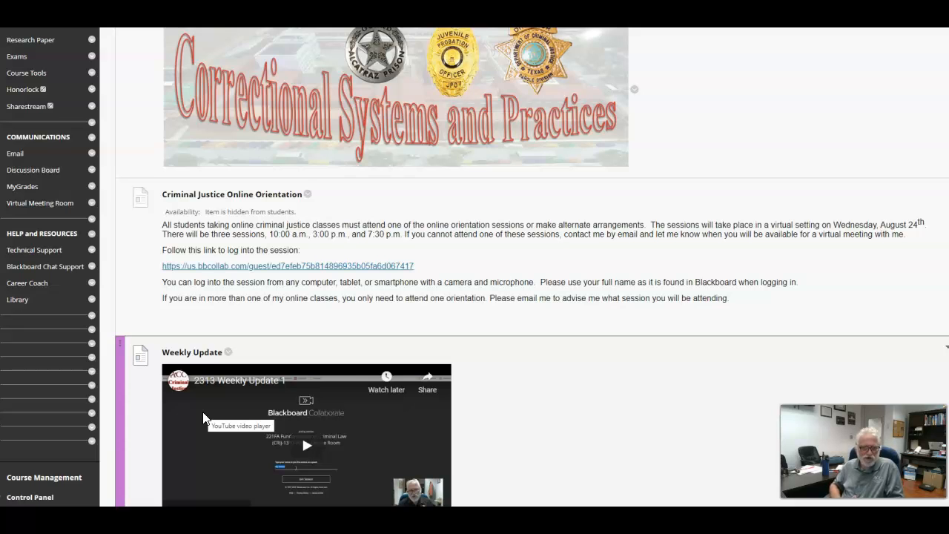
mouse_move(311, 249)
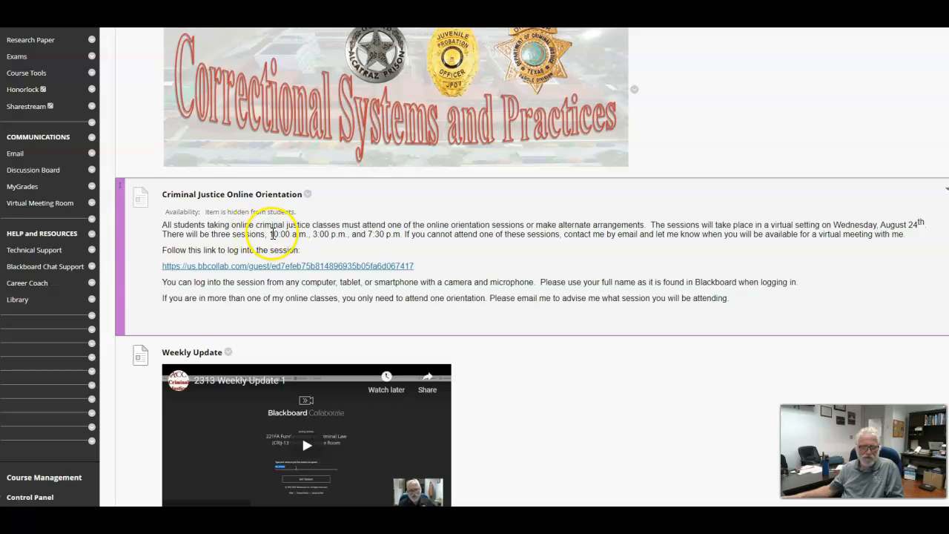
mouse_move(327, 243)
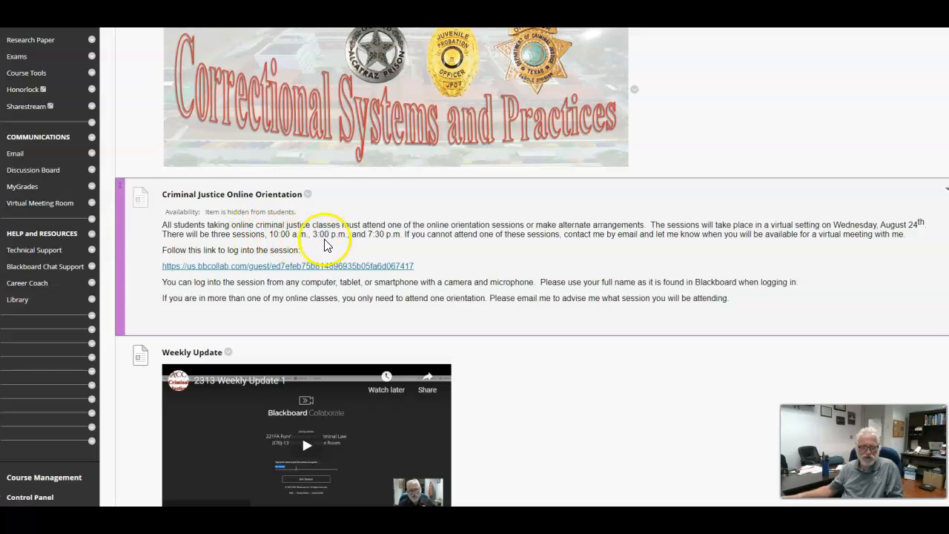
mouse_move(386, 249)
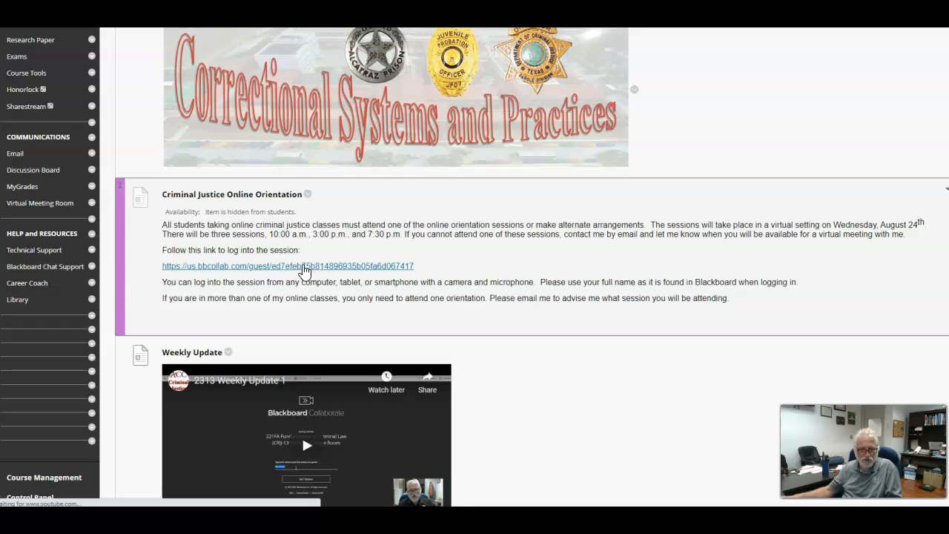
click(288, 266)
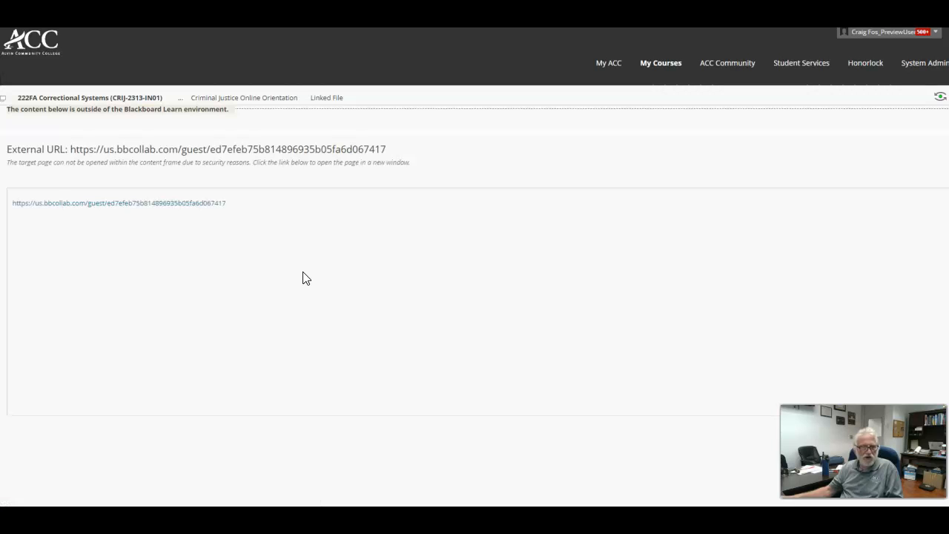
click(119, 202)
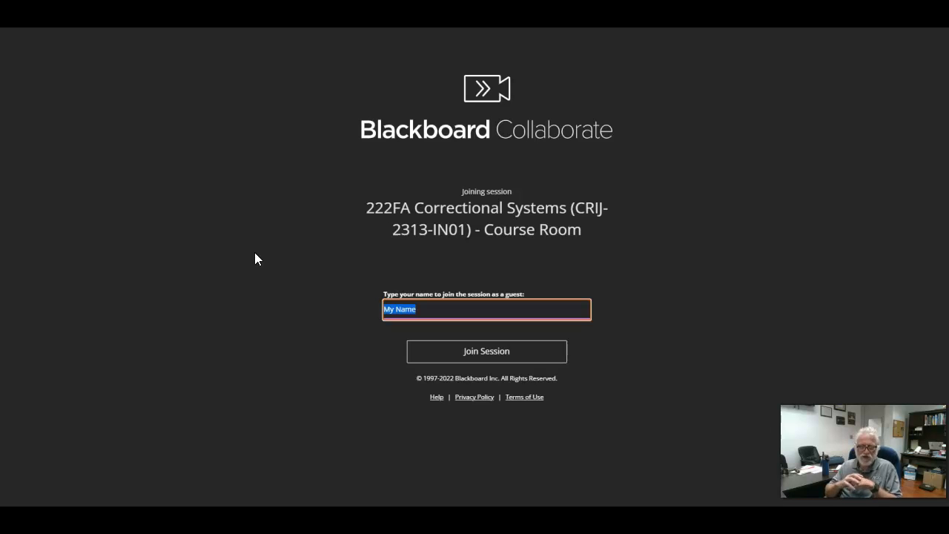
mouse_move(384, 350)
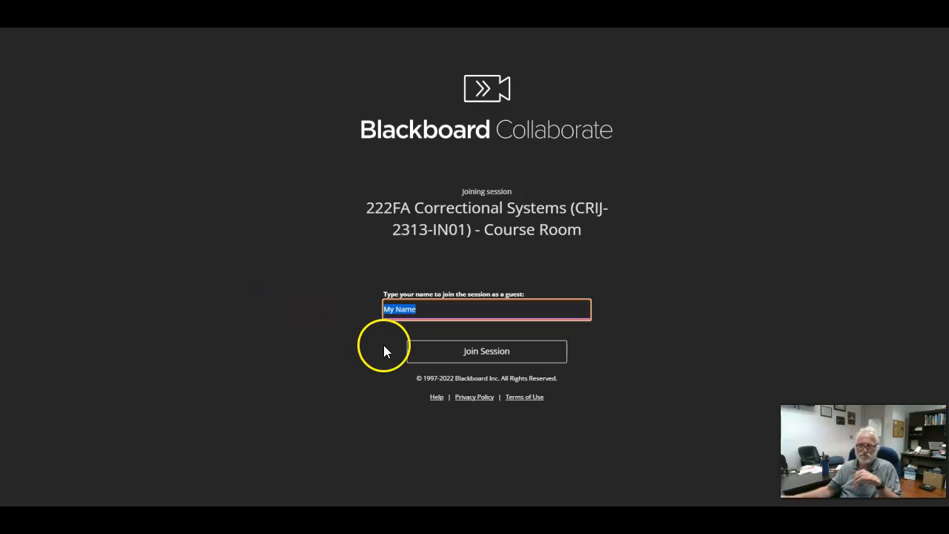
mouse_move(373, 357)
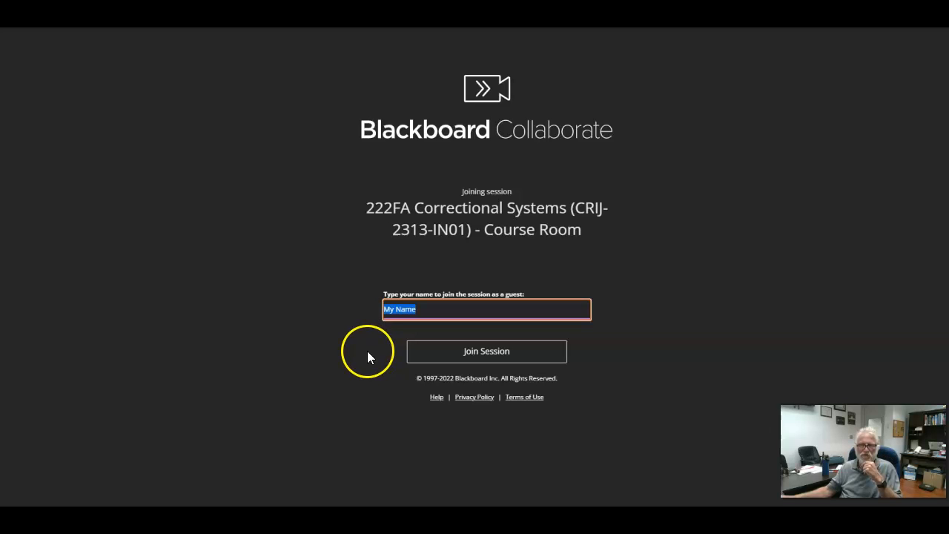
mouse_move(362, 365)
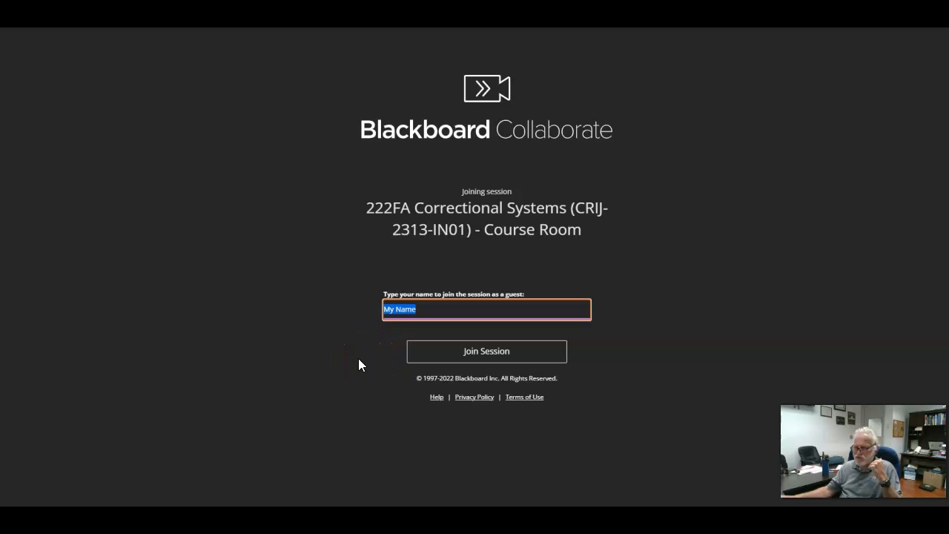
mouse_move(356, 365)
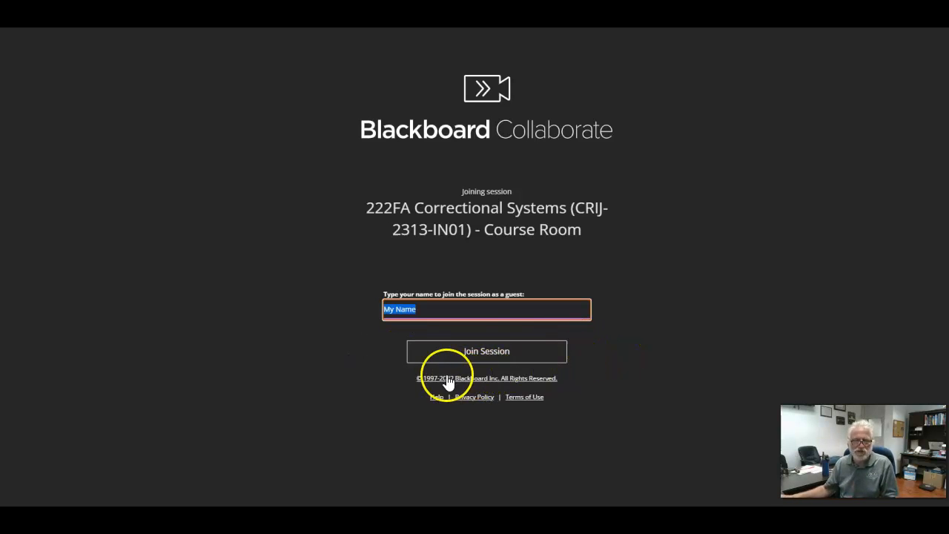
mouse_move(320, 111)
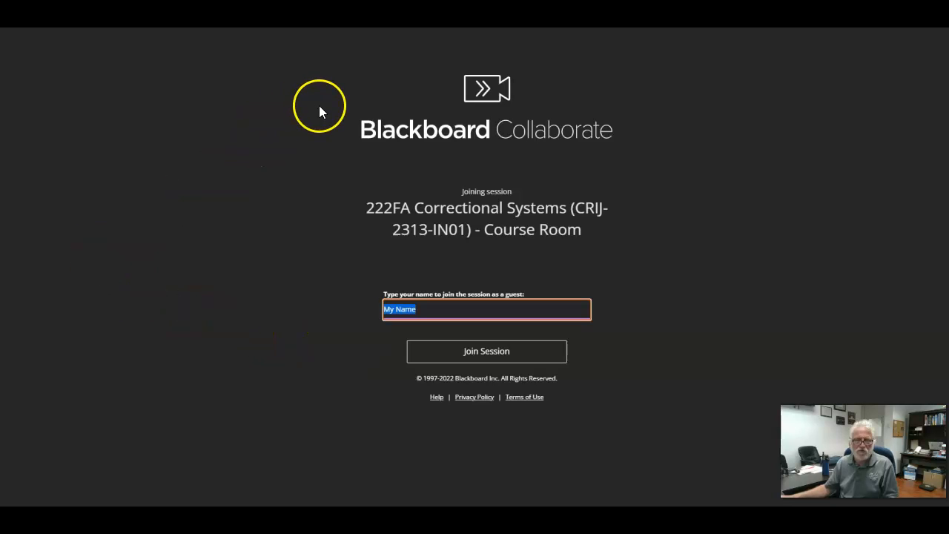
mouse_move(320, 111)
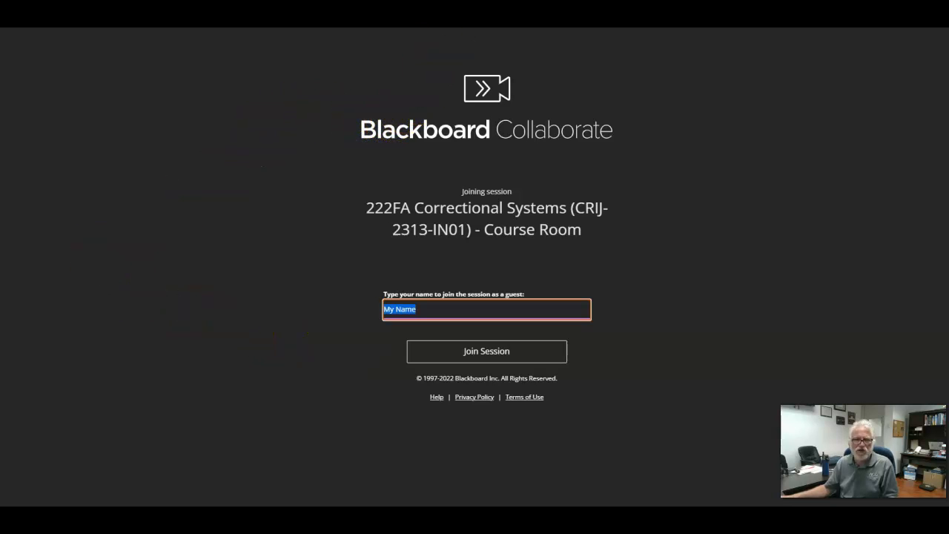